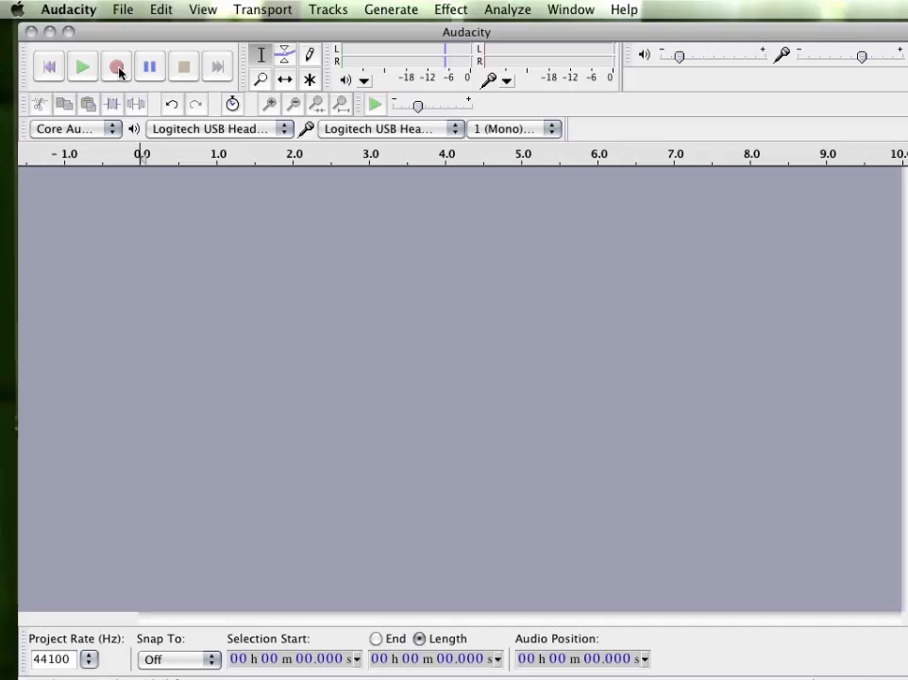
mouse_move(132, 74)
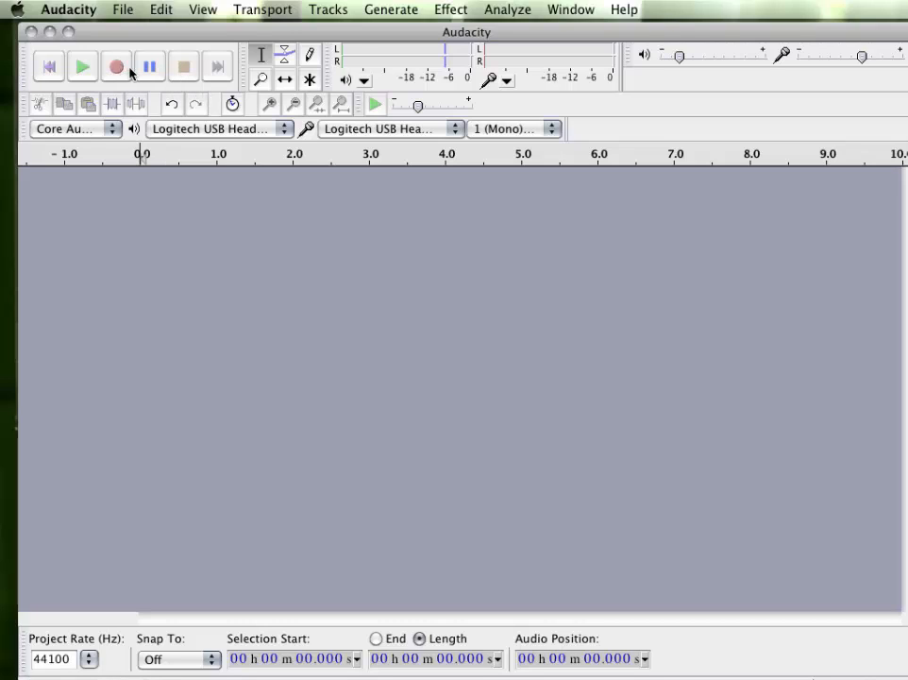
mouse_move(183, 64)
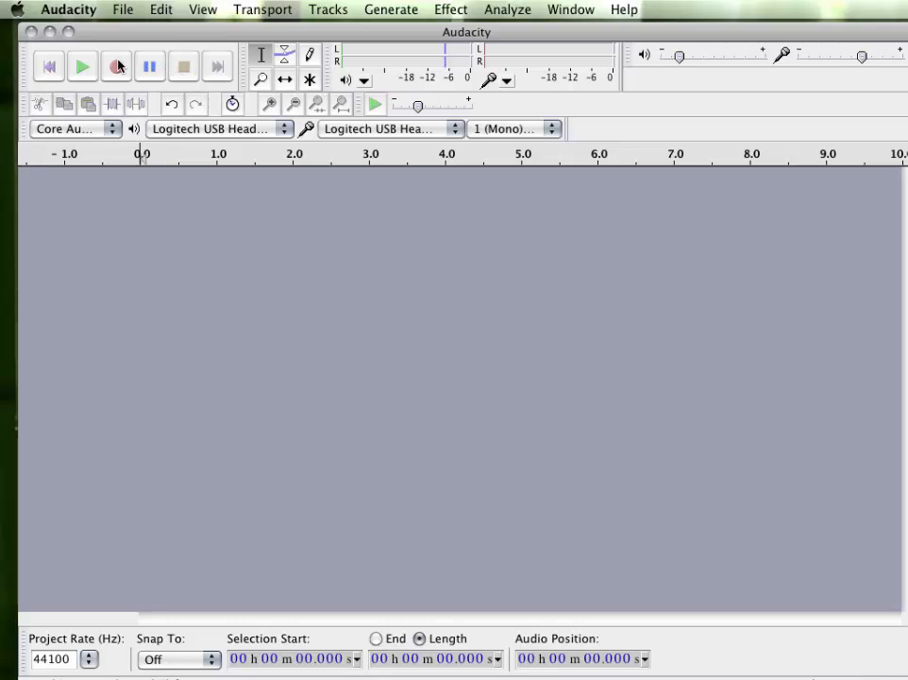
- Record a short mono voice track of about seven seconds and stop recording
left_click(117, 66)
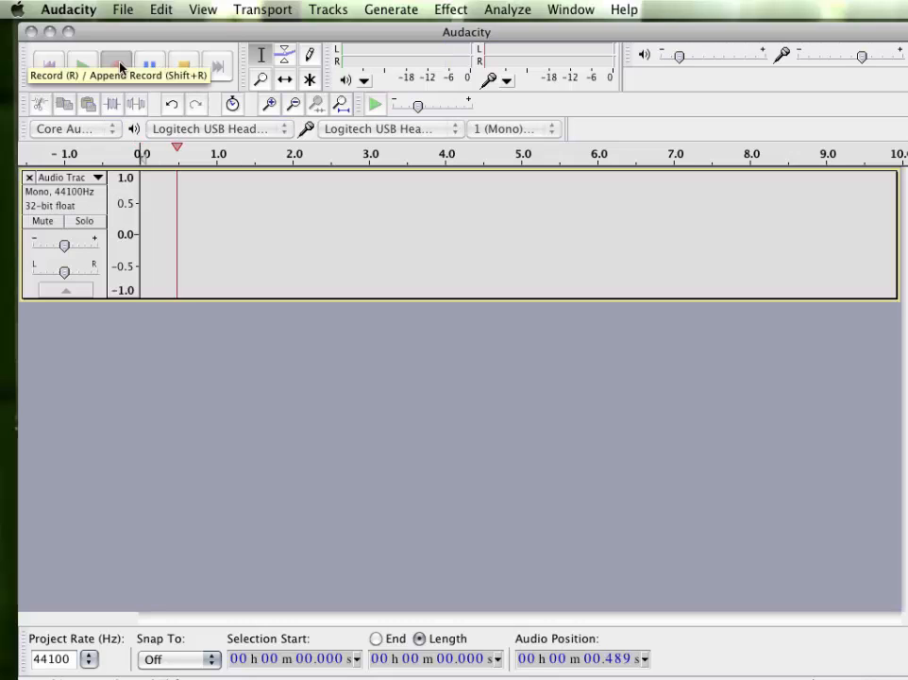
left_click(115, 64)
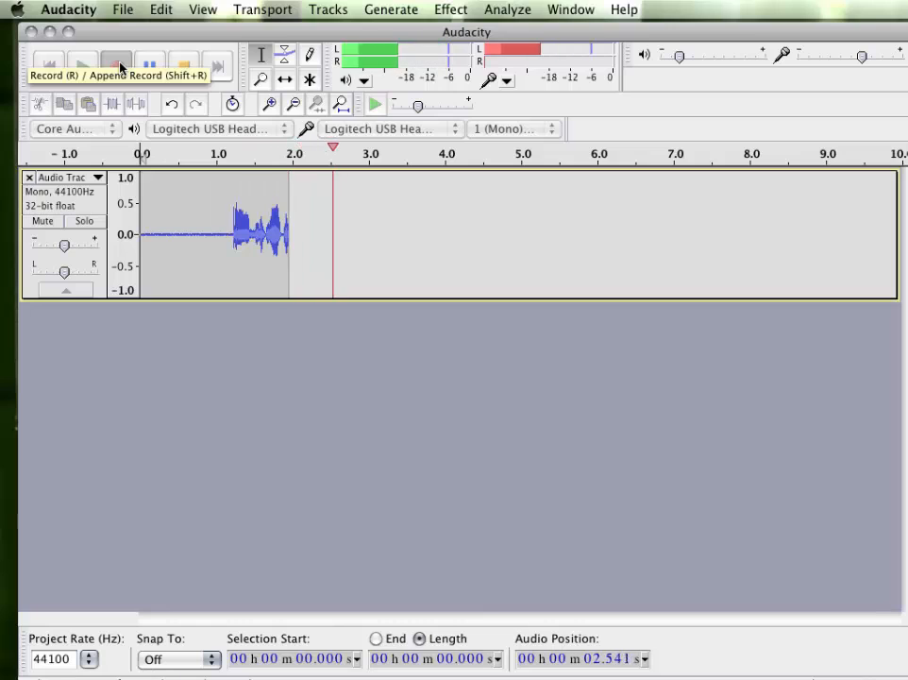
left_click(115, 67)
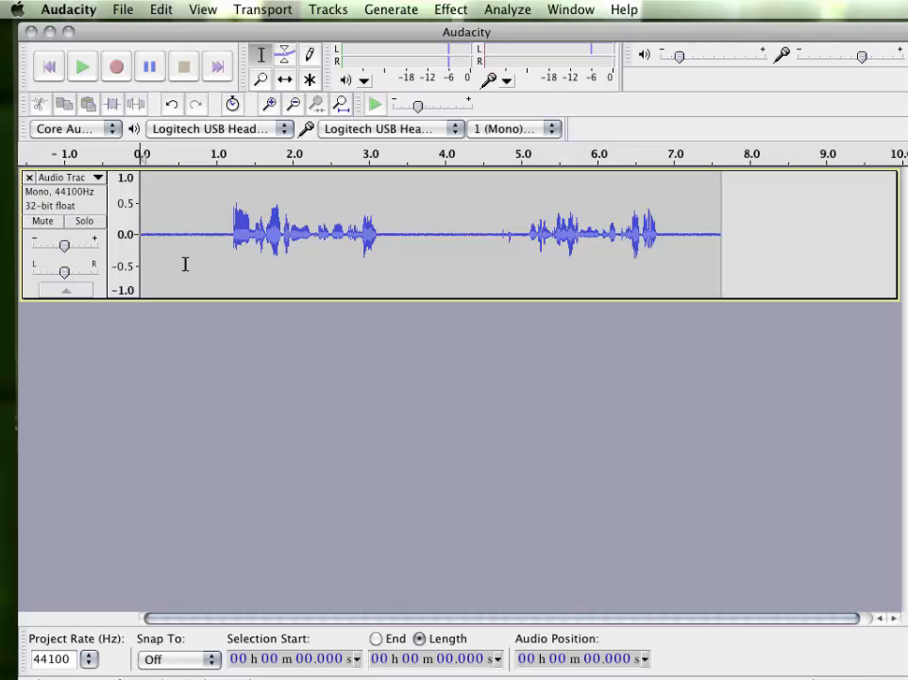
mouse_move(728, 64)
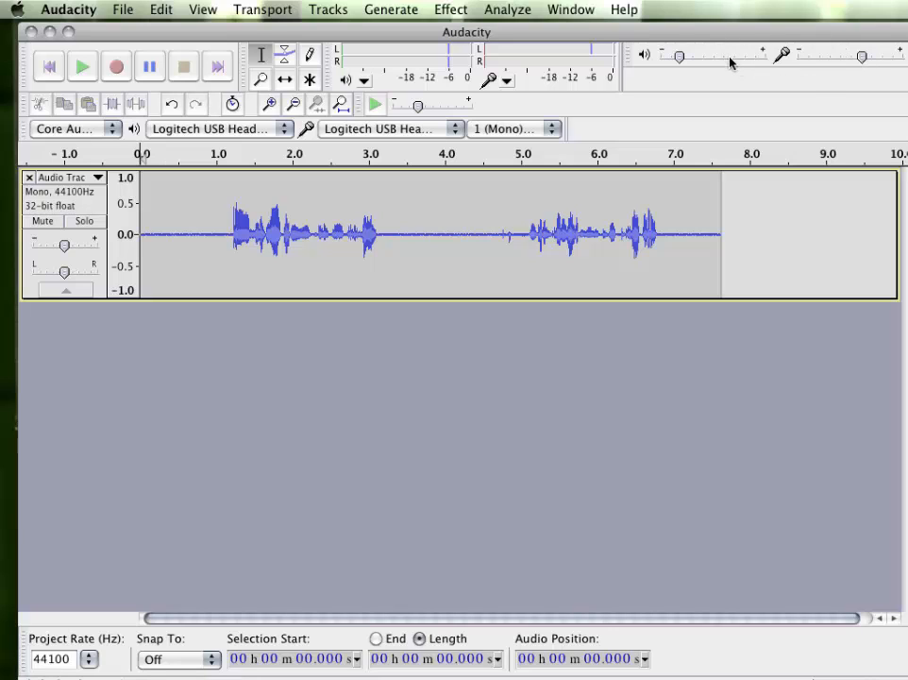
mouse_move(744, 57)
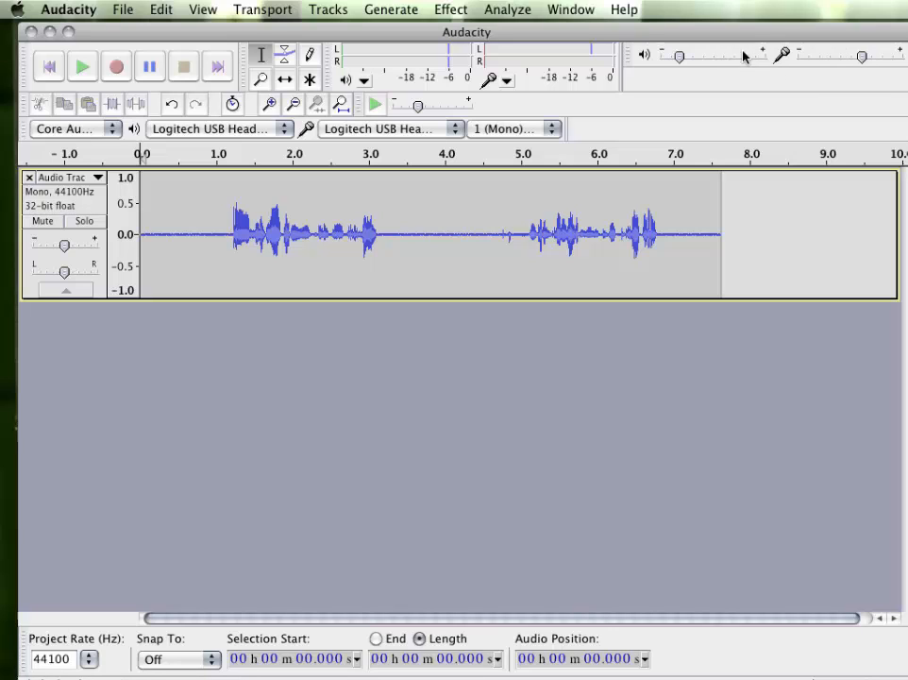
mouse_move(853, 79)
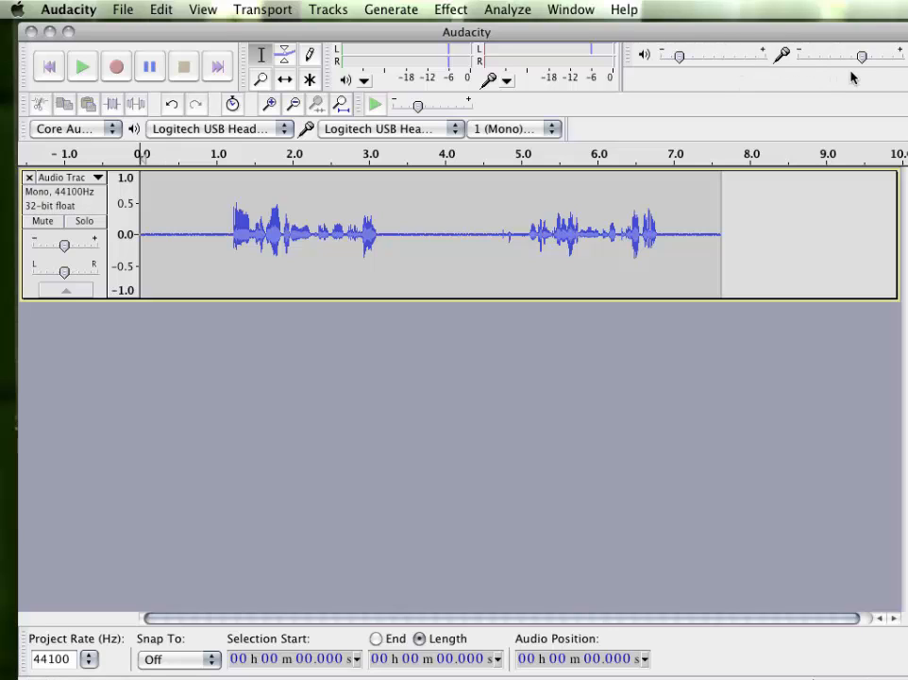
mouse_move(778, 78)
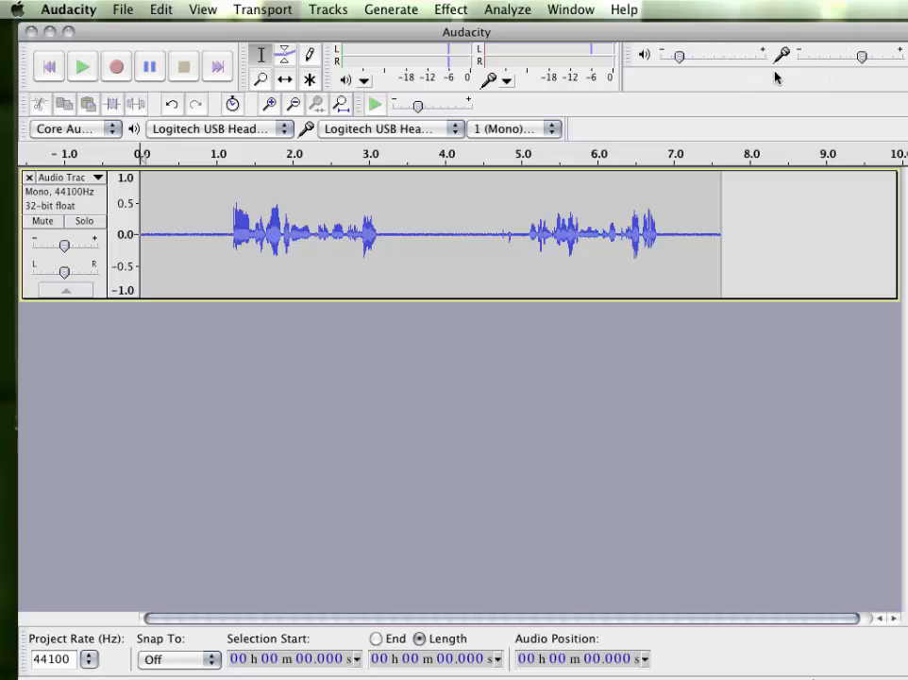
mouse_move(727, 46)
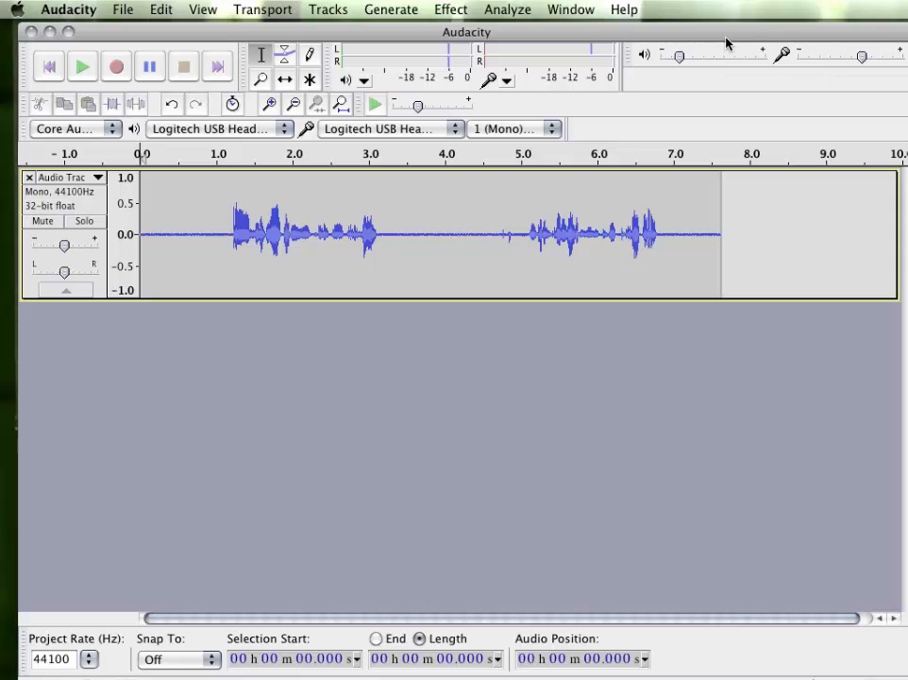
mouse_move(732, 68)
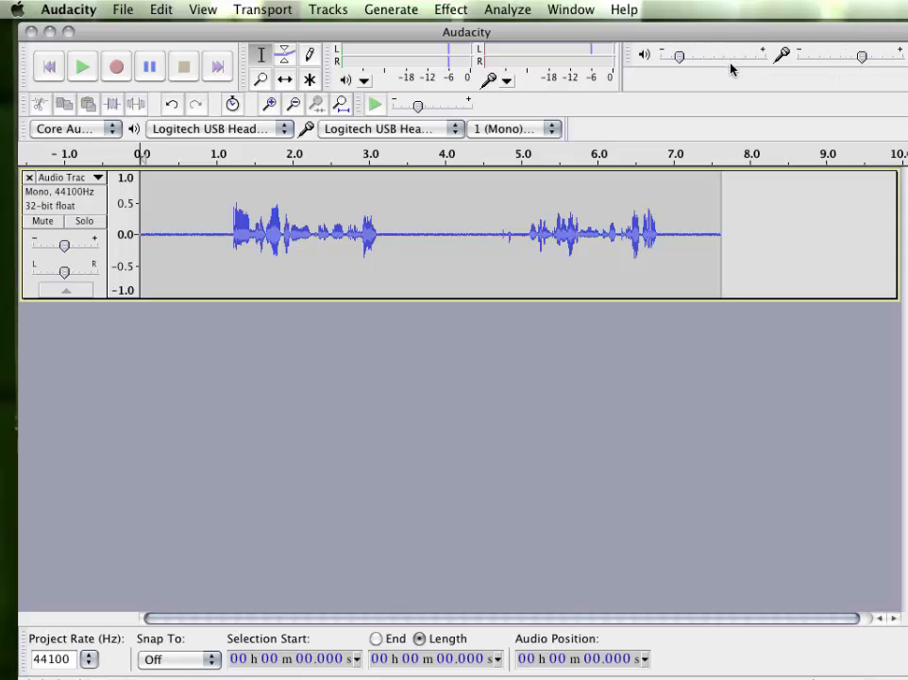
mouse_move(450, 73)
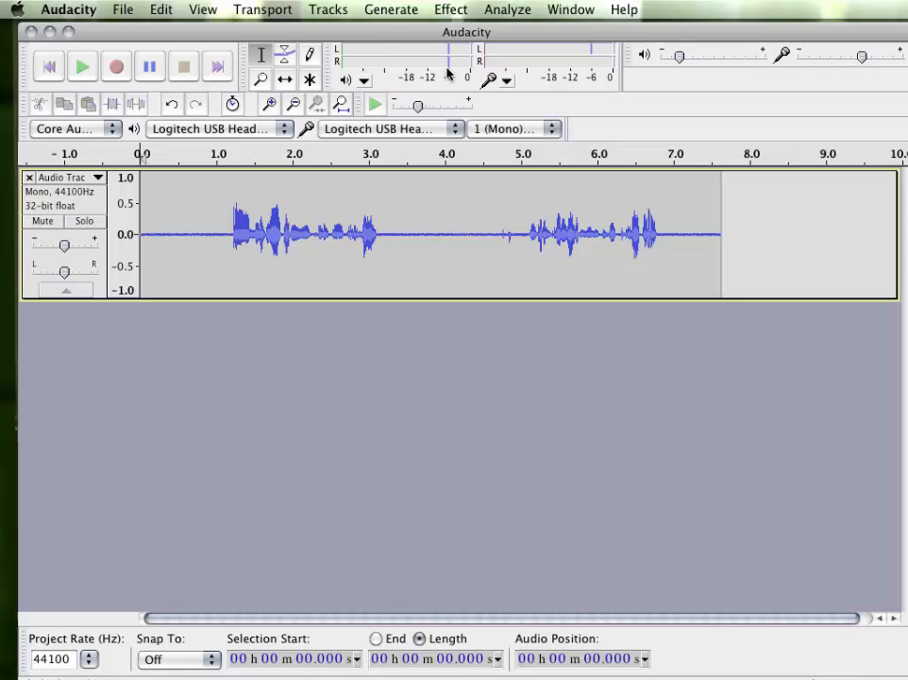
mouse_move(425, 39)
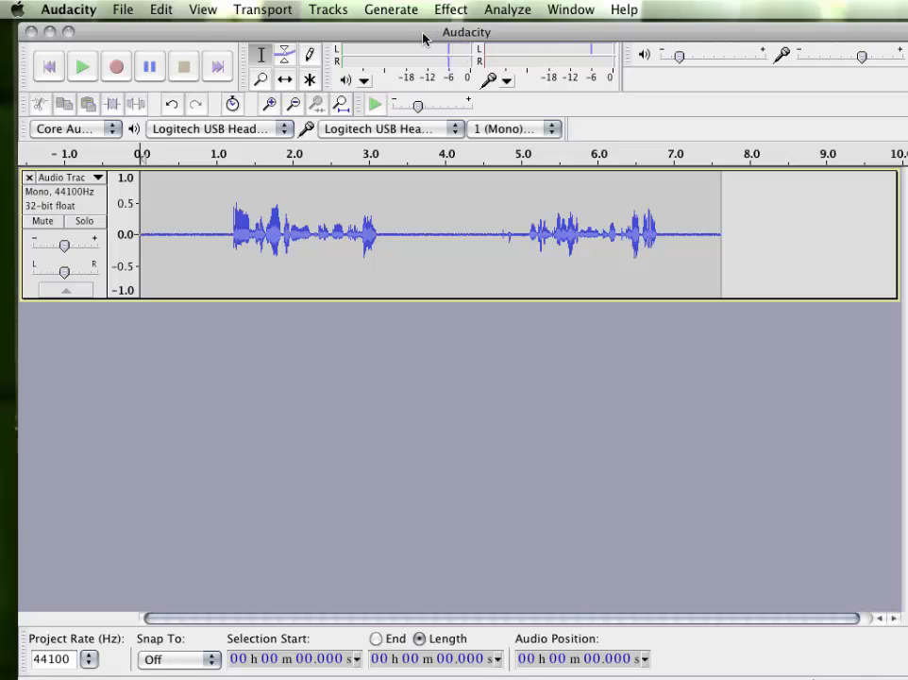
mouse_move(532, 51)
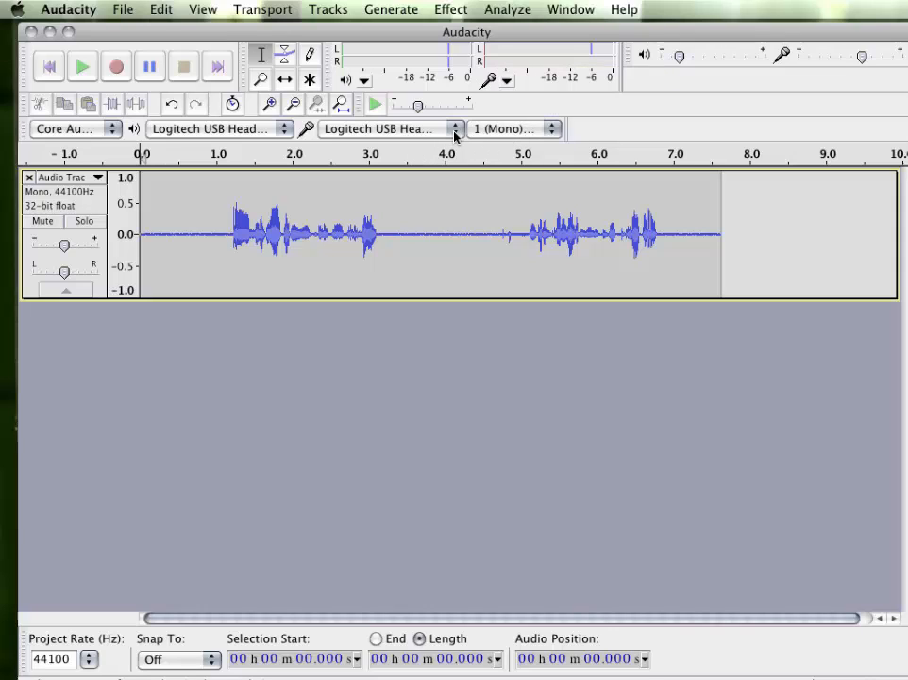
mouse_move(412, 136)
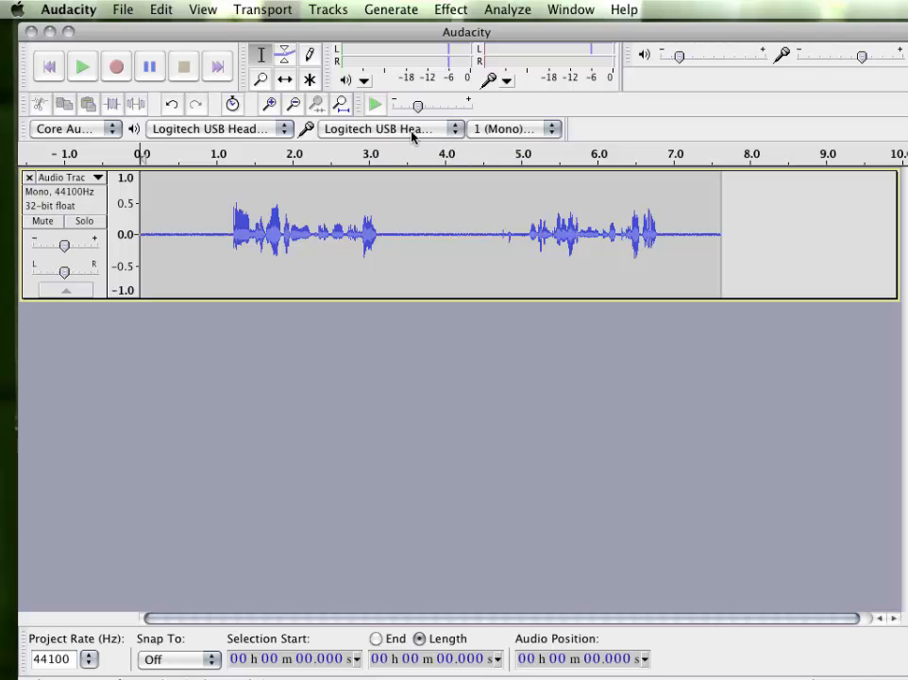
mouse_move(456, 136)
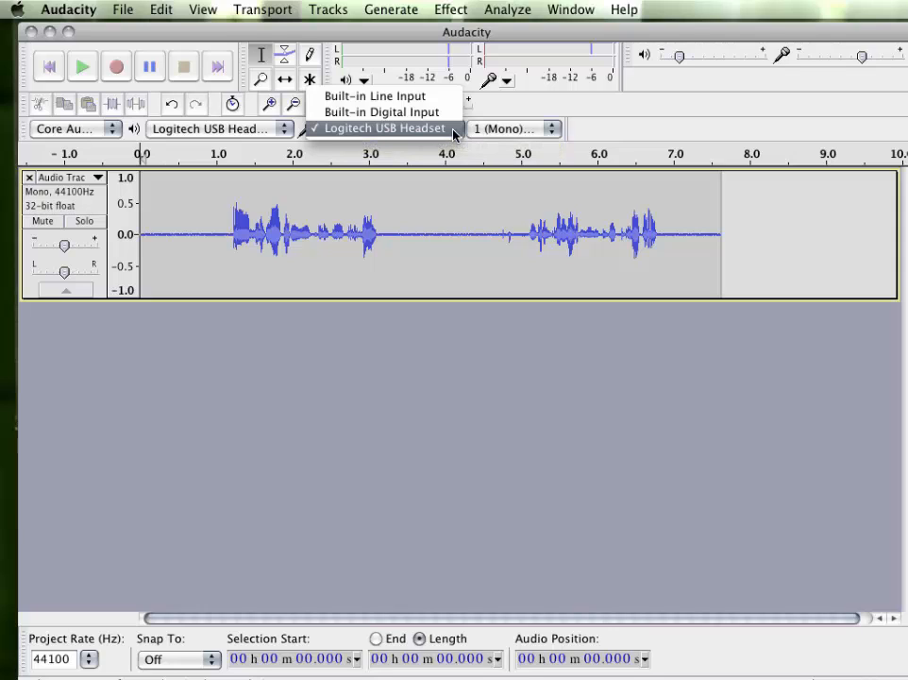
left_click(383, 128)
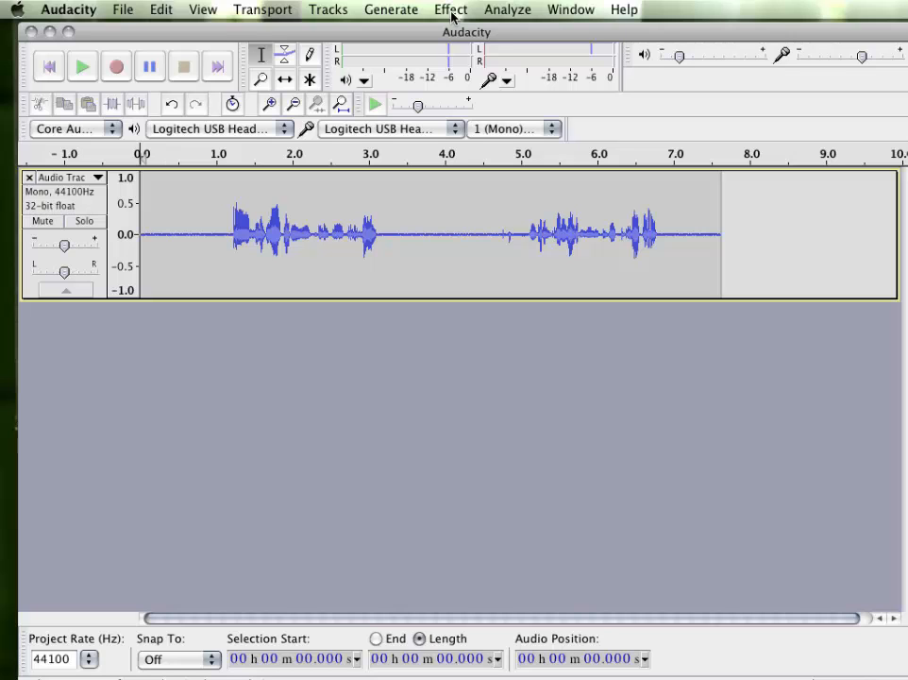
- Apply a Fade In effect to the start of the voice recording
left_click(450, 8)
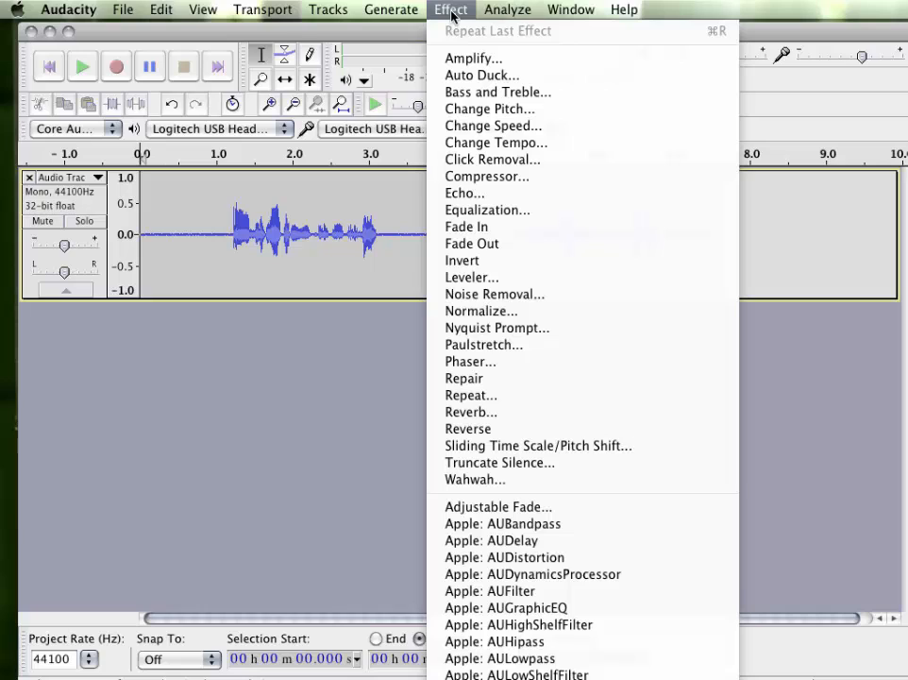
mouse_move(491, 125)
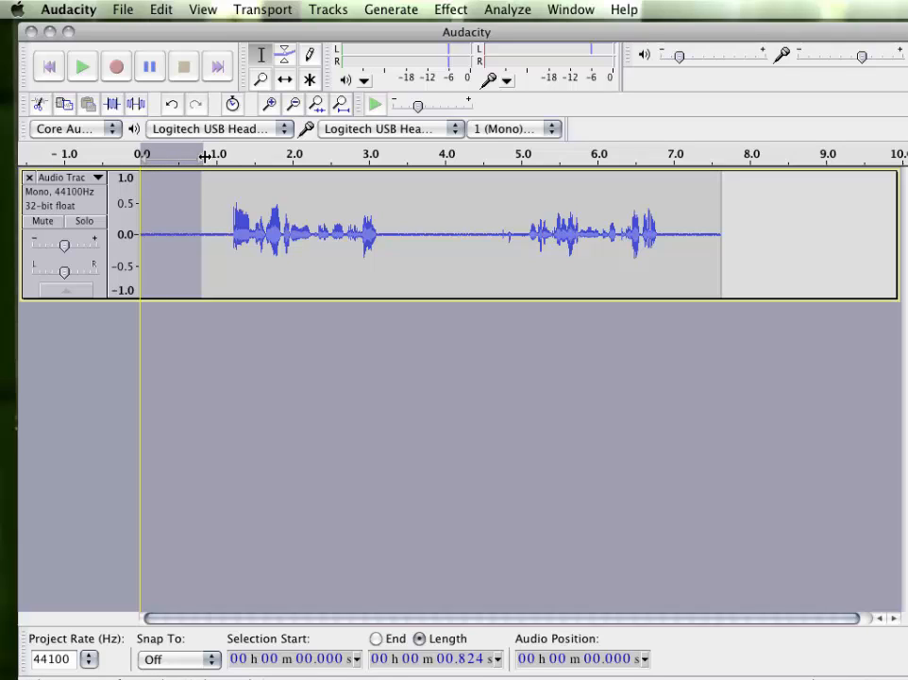
left_click(450, 10)
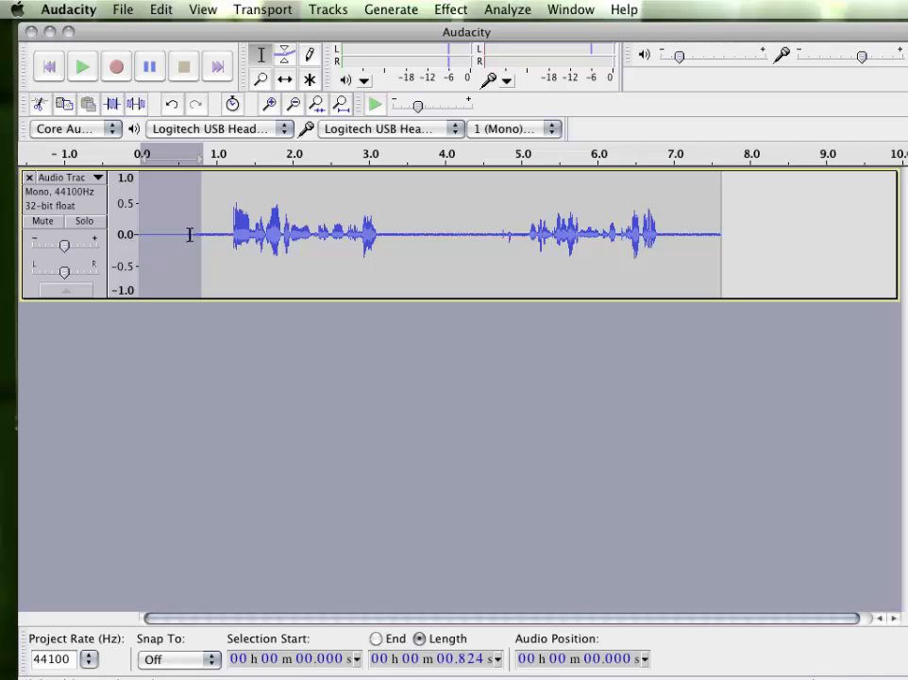
mouse_move(672, 230)
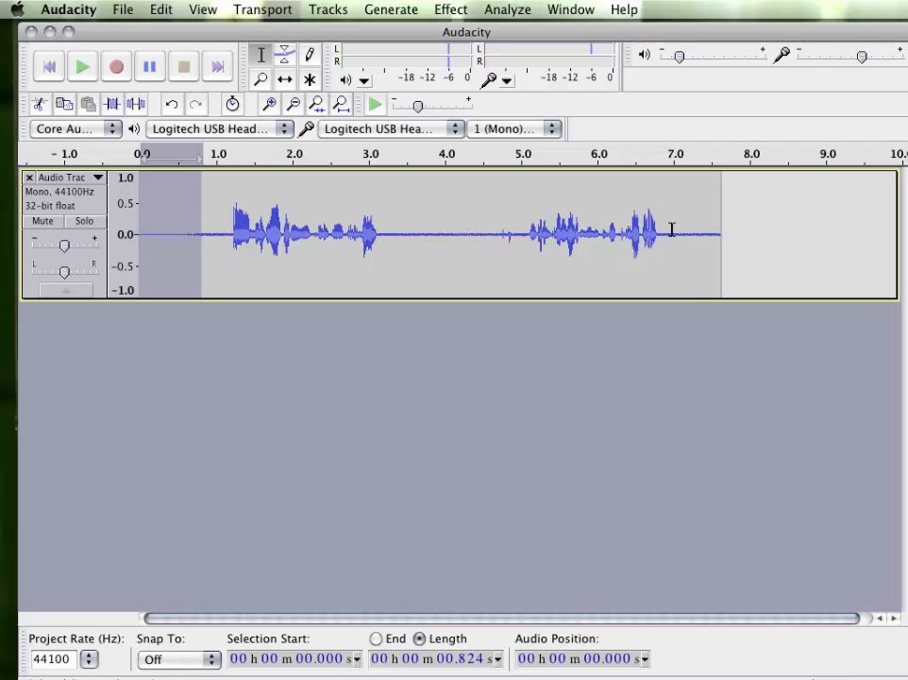
- Apply a Fade Out effect to the tail end of the recording
left_click(674, 234)
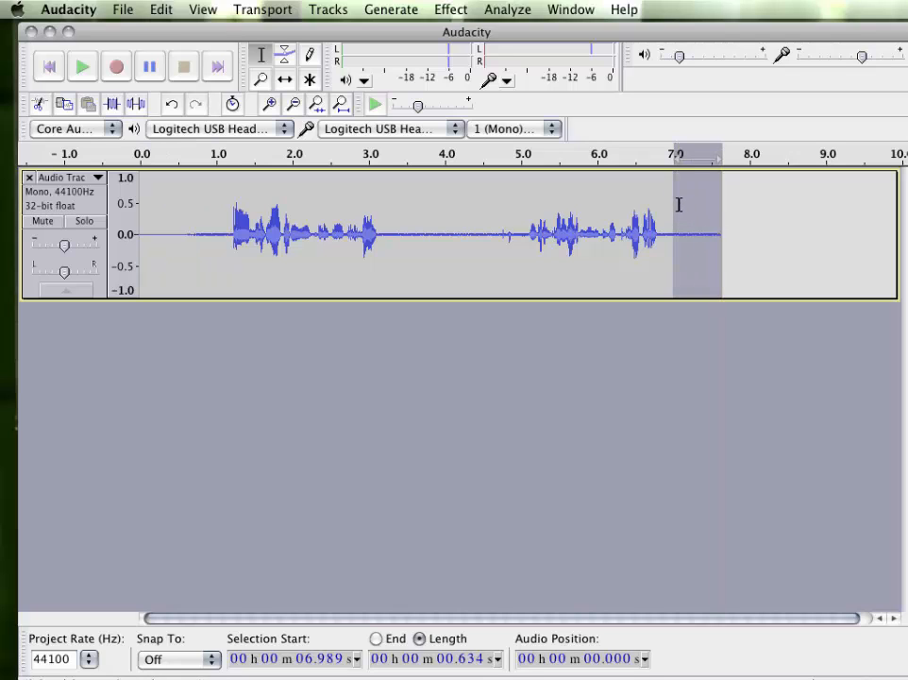
left_click(449, 8)
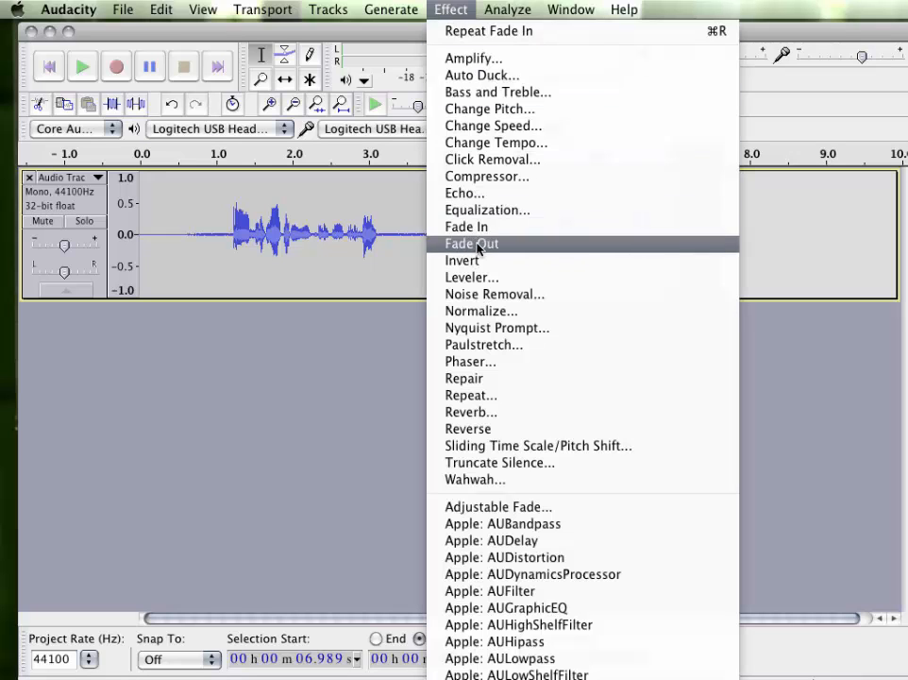
left_click(470, 243)
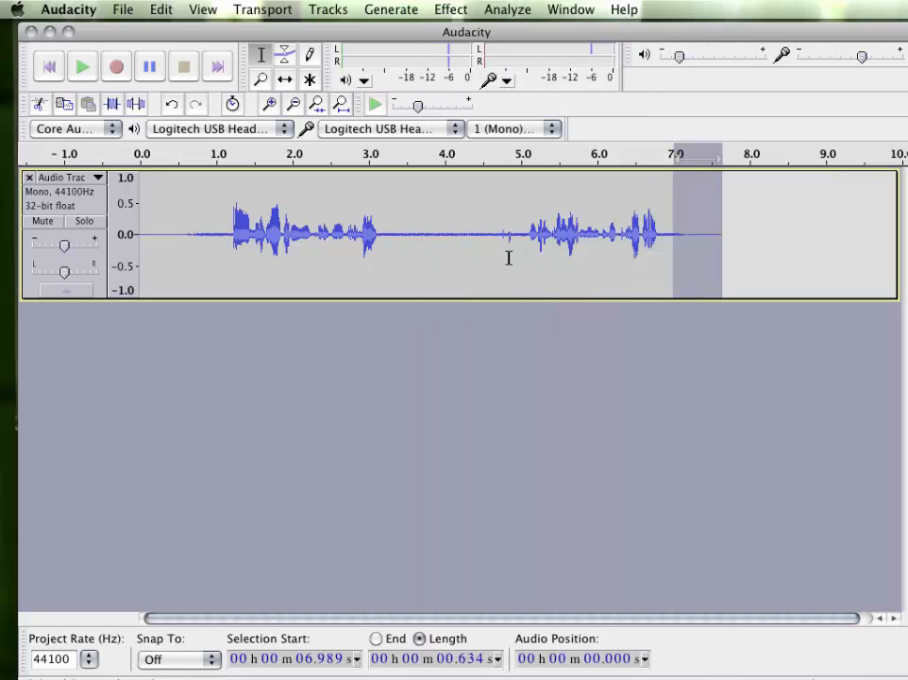
mouse_move(799, 235)
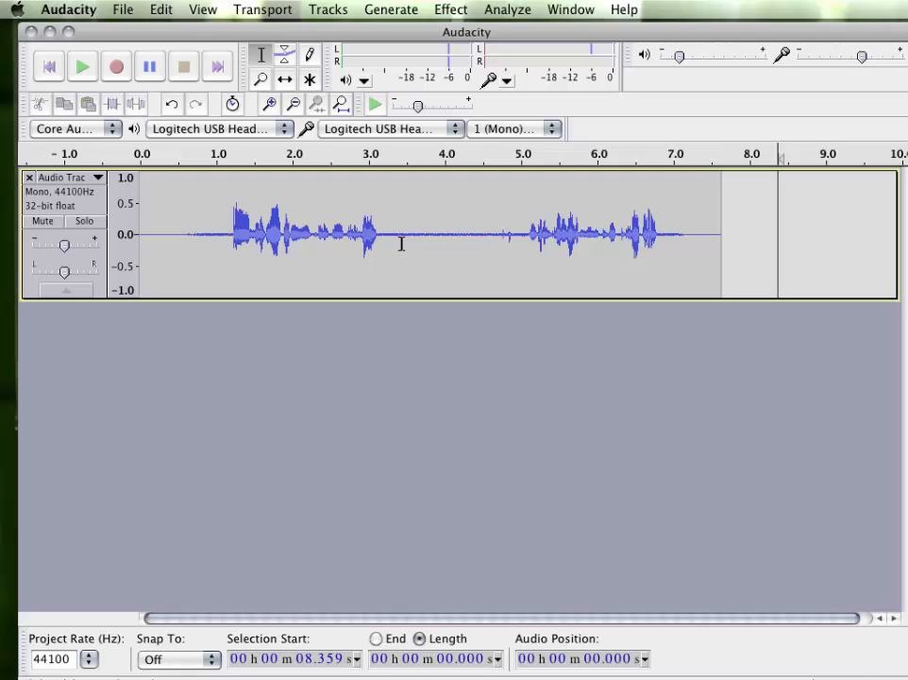
- Select and delete the silent gap between the two spoken phrases
left_click_drag(404, 236, 436, 236)
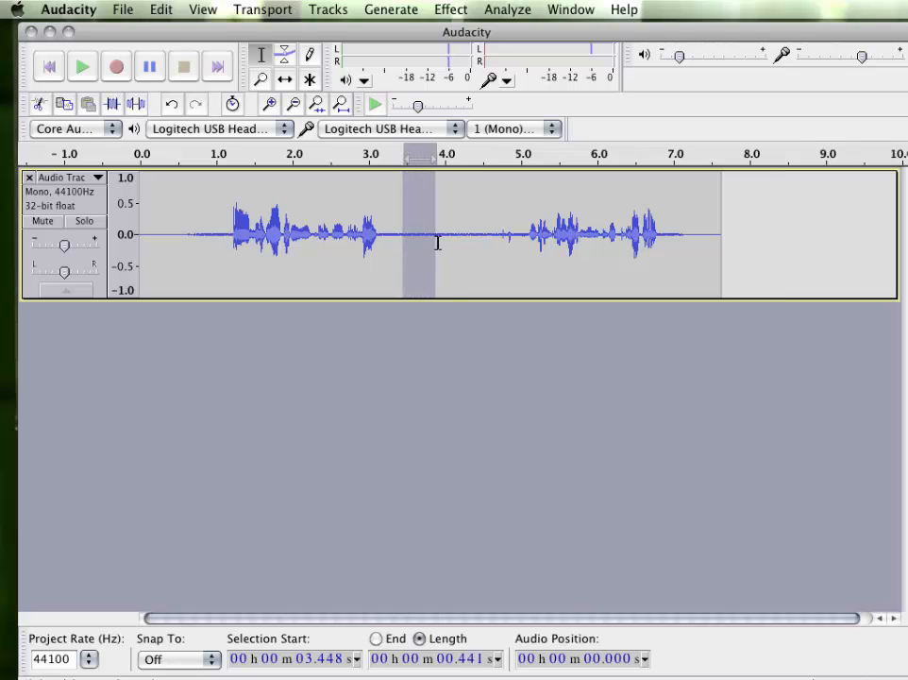
left_click_drag(434, 244, 495, 243)
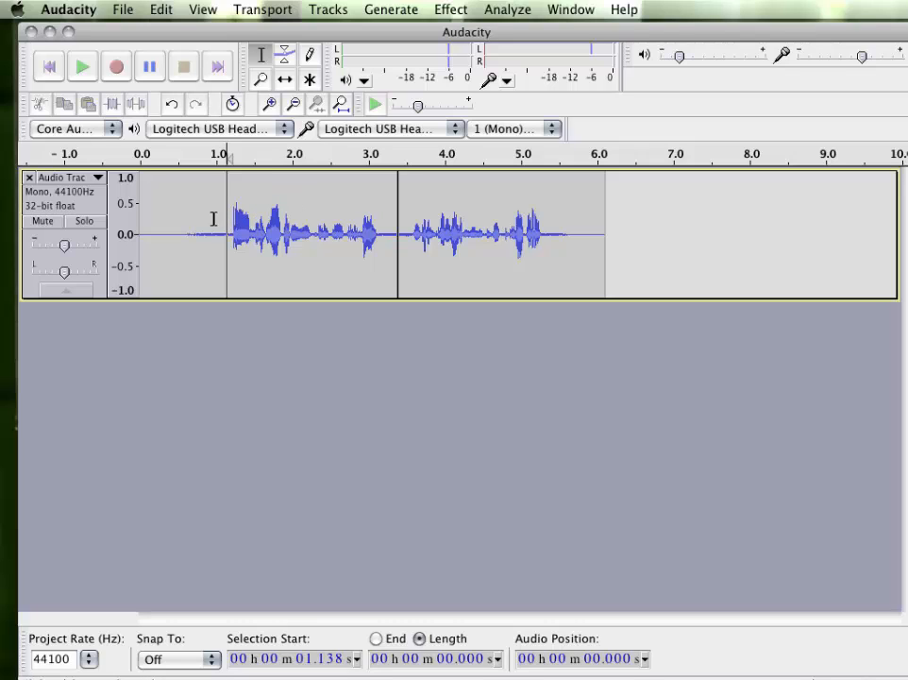
mouse_move(227, 229)
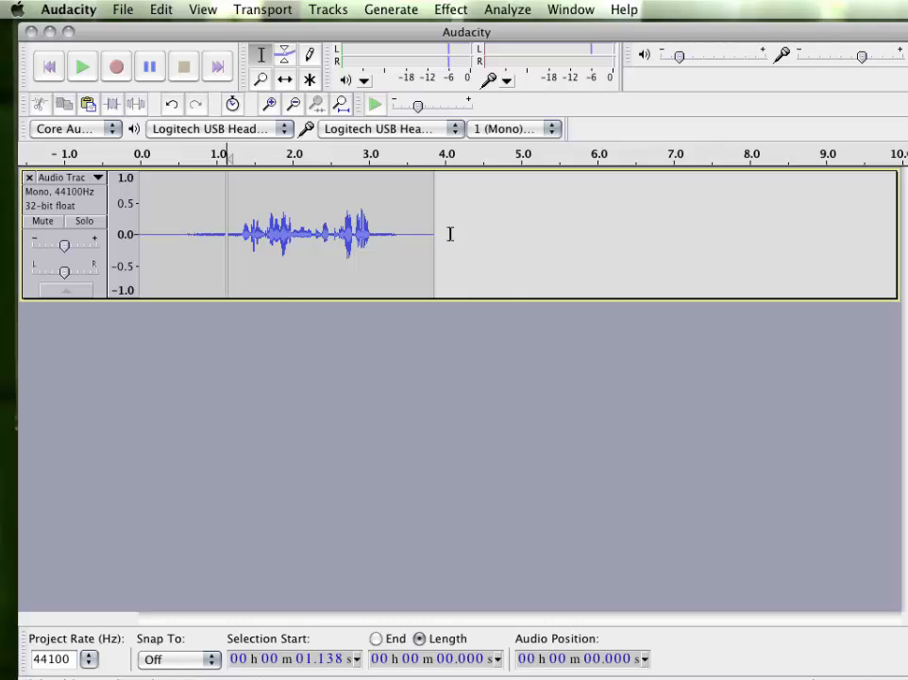
- Cut the second phrase and paste it at about 5 seconds after the first
left_click(517, 236)
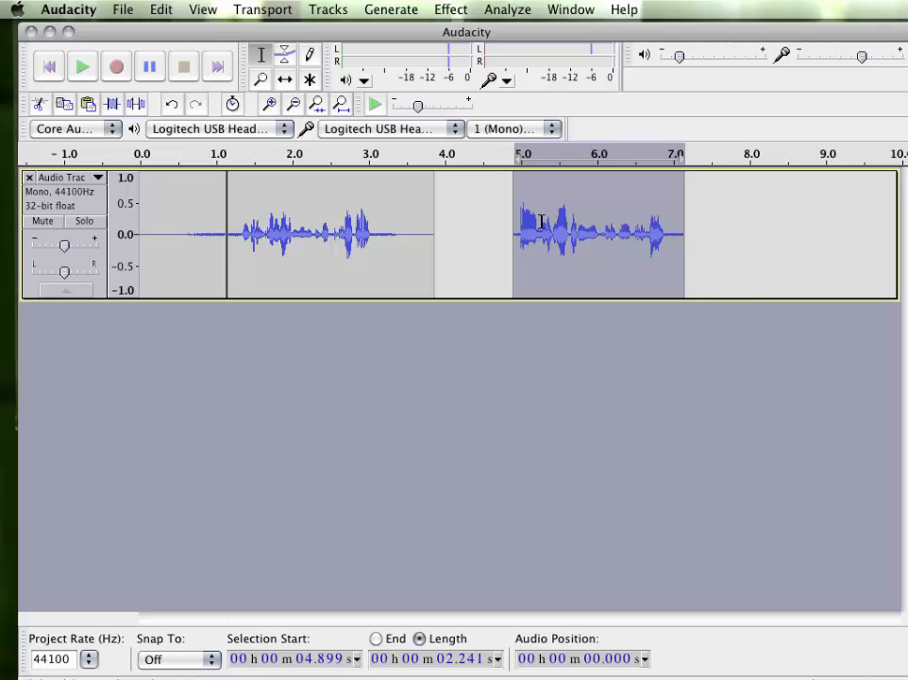
mouse_move(442, 8)
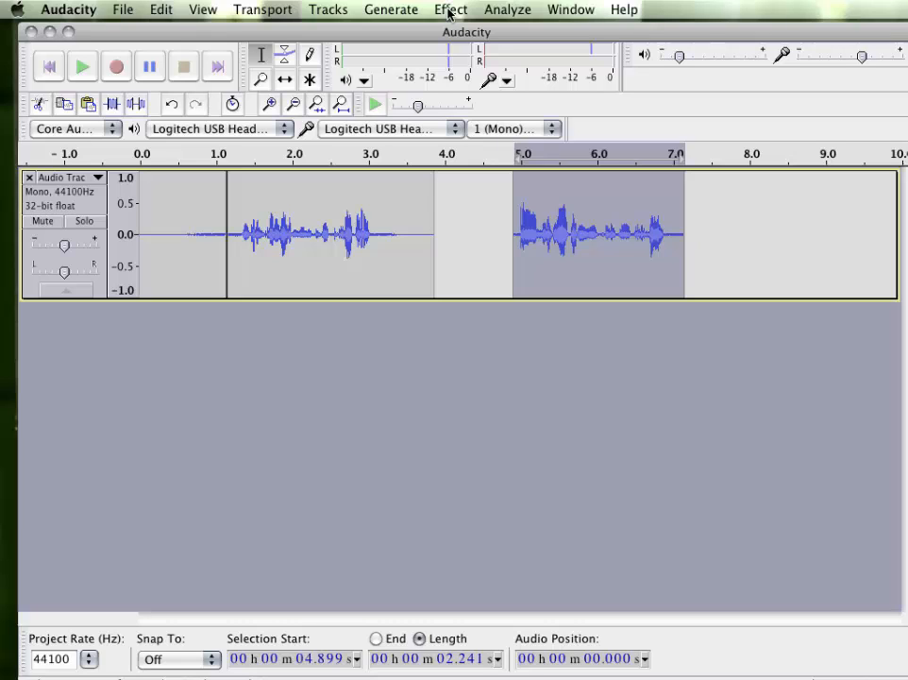
mouse_move(341, 287)
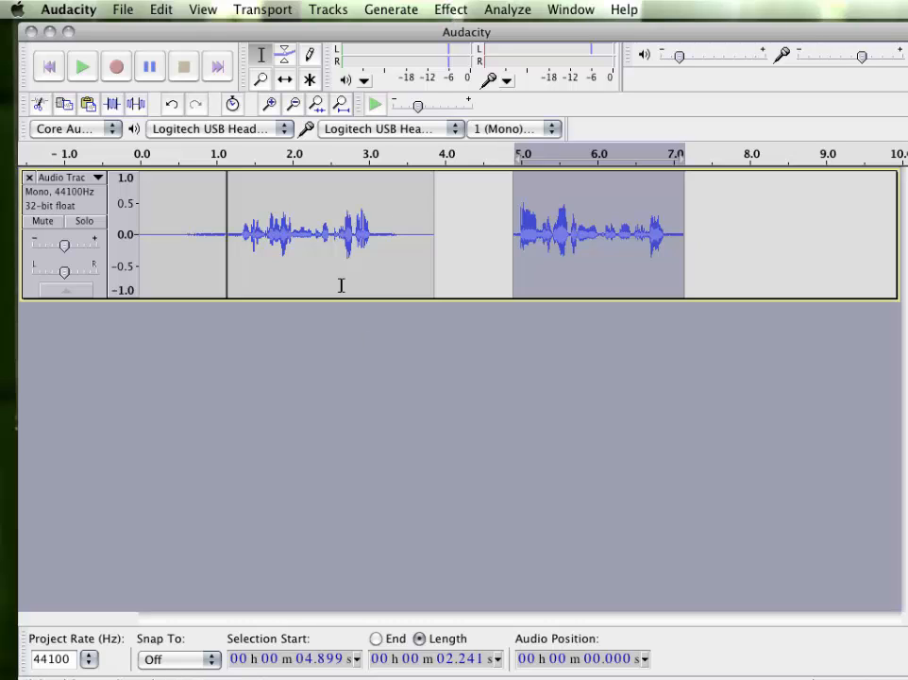
- Amplify the recording by 2.5 dB using Effect > Amplify
left_click(449, 10)
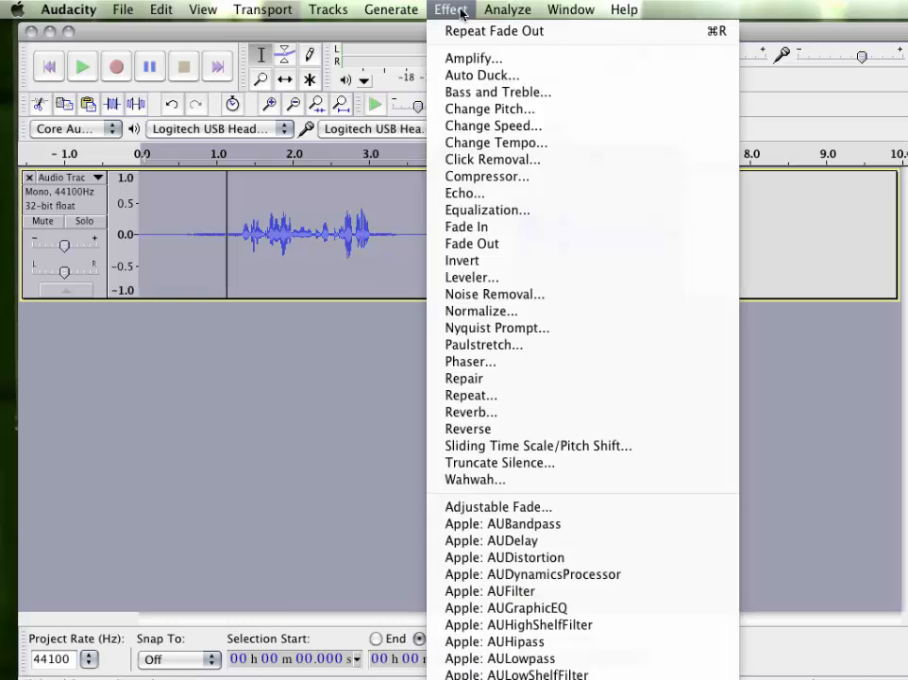
mouse_move(472, 56)
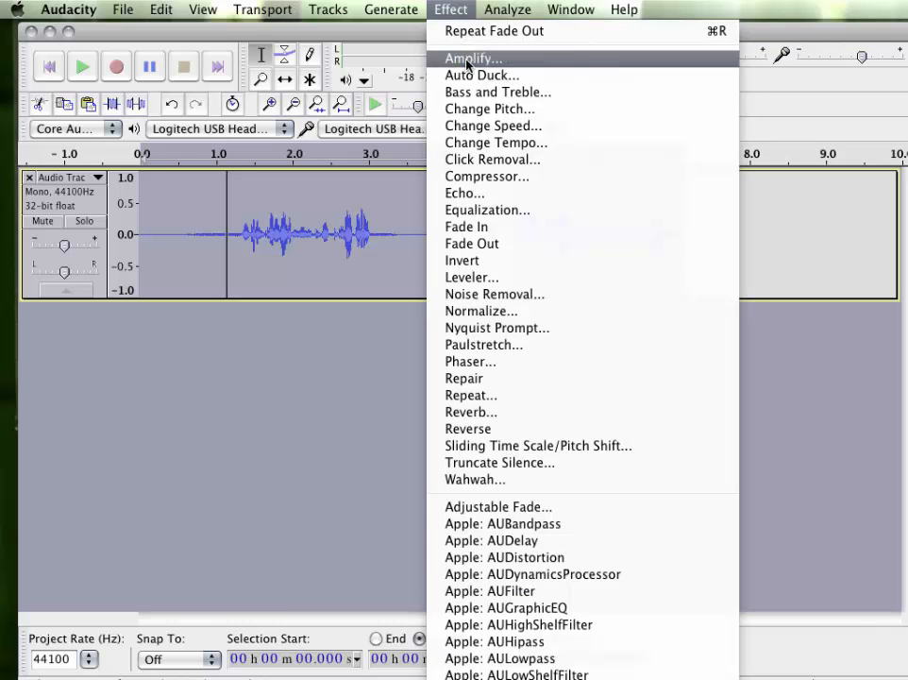
left_click(472, 58)
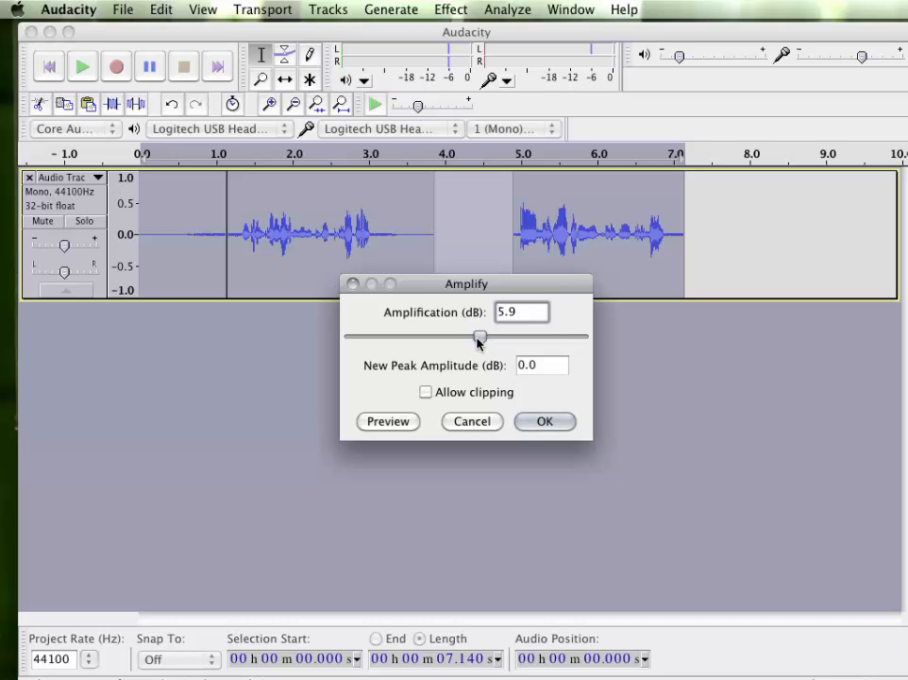
left_click_drag(478, 337, 474, 338)
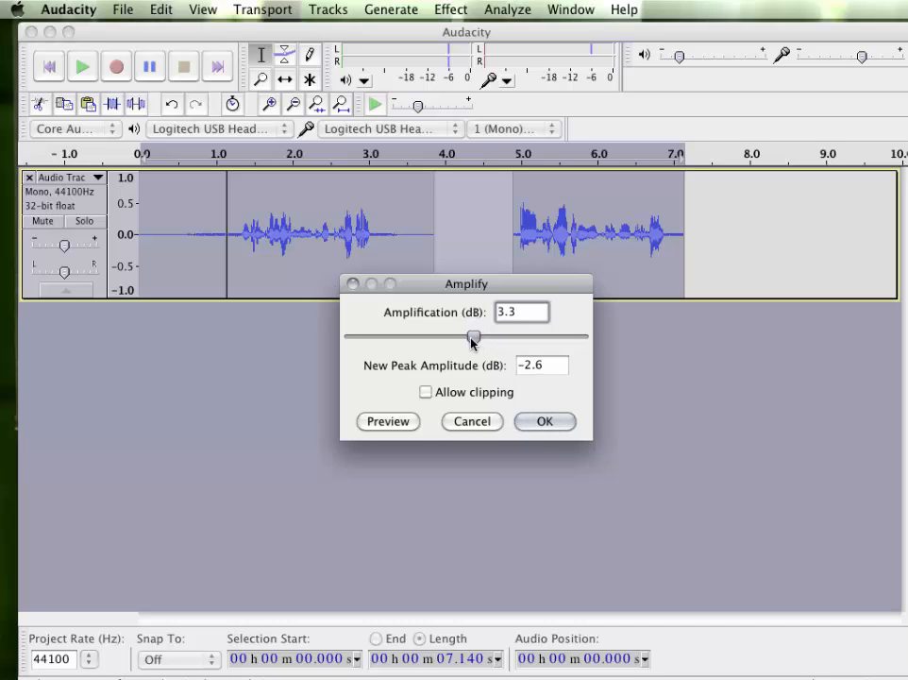
left_click_drag(473, 338, 472, 338)
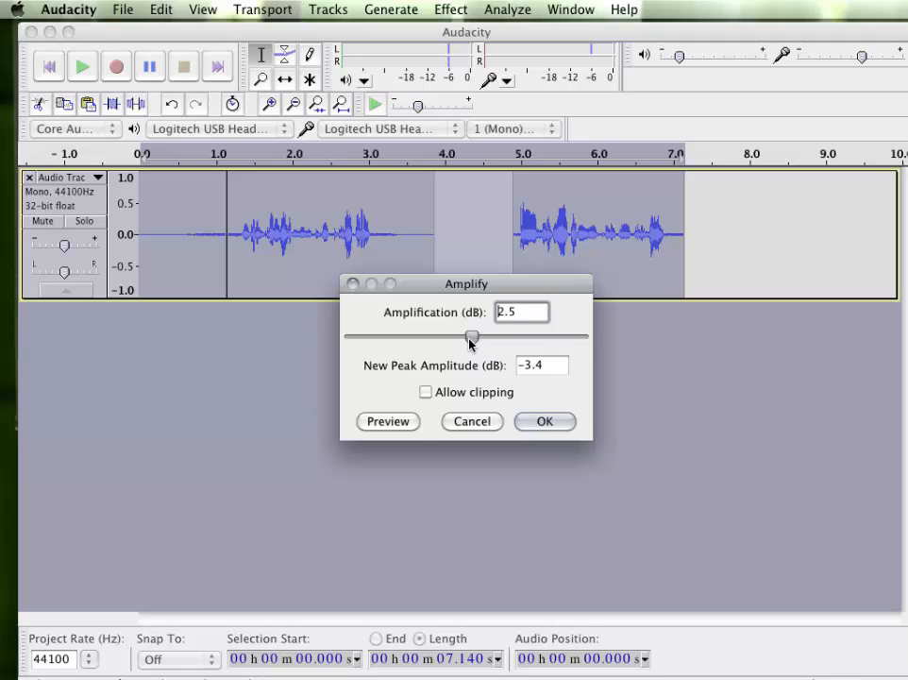
mouse_move(476, 317)
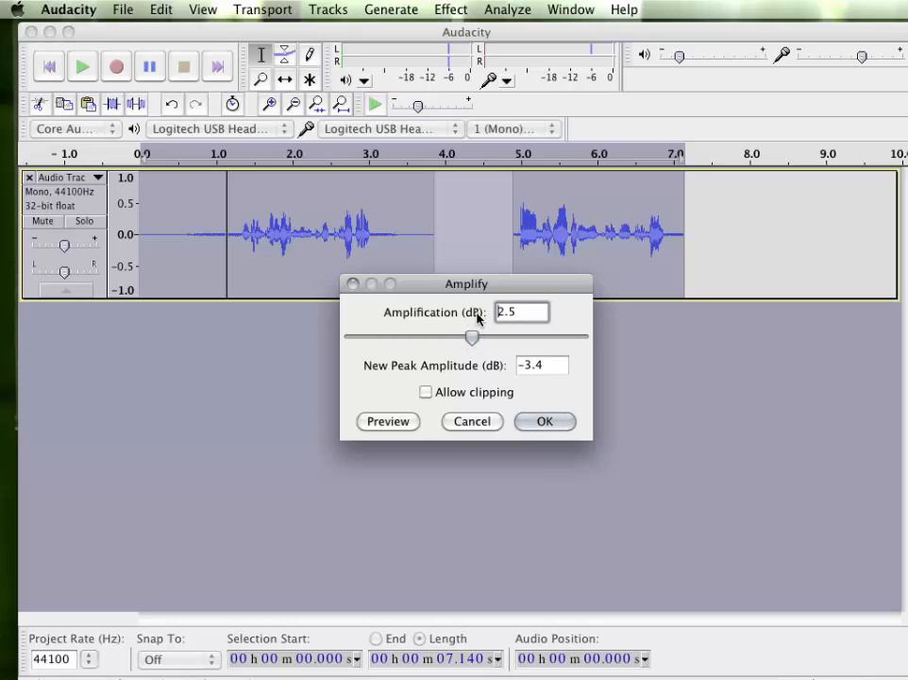
mouse_move(480, 341)
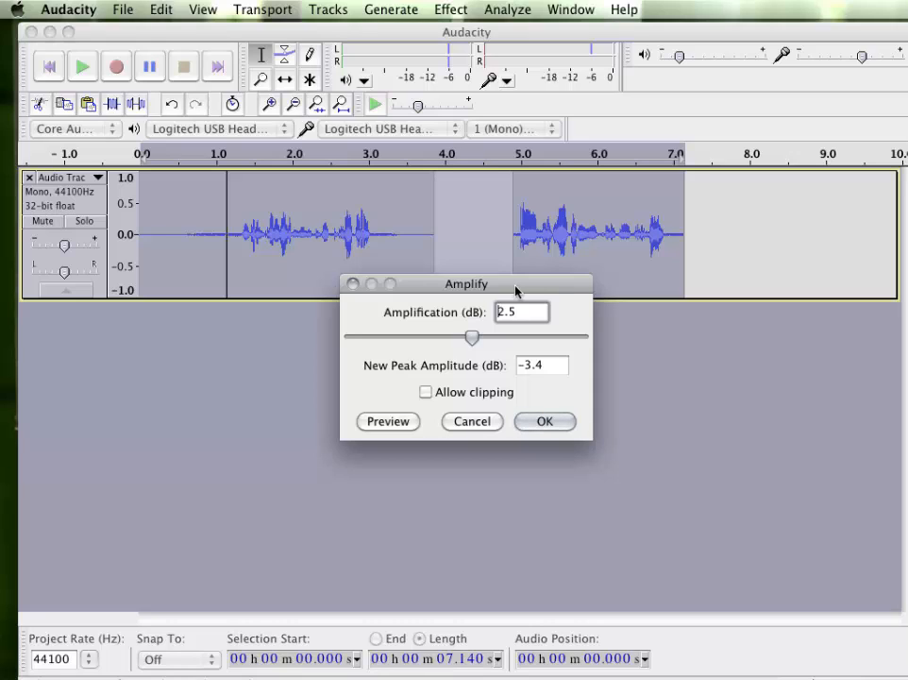
left_click(544, 421)
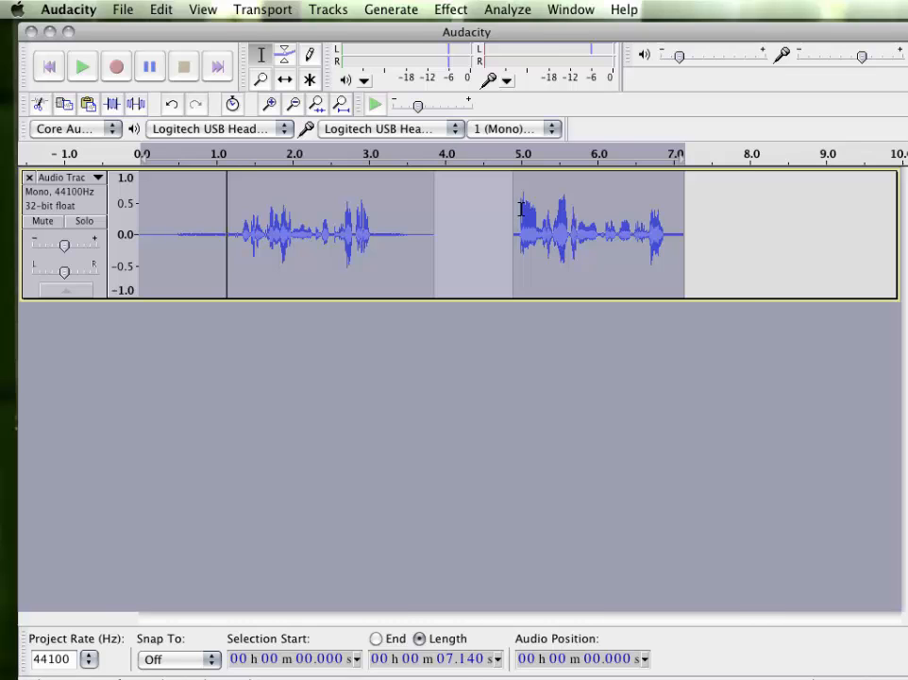
left_click(449, 9)
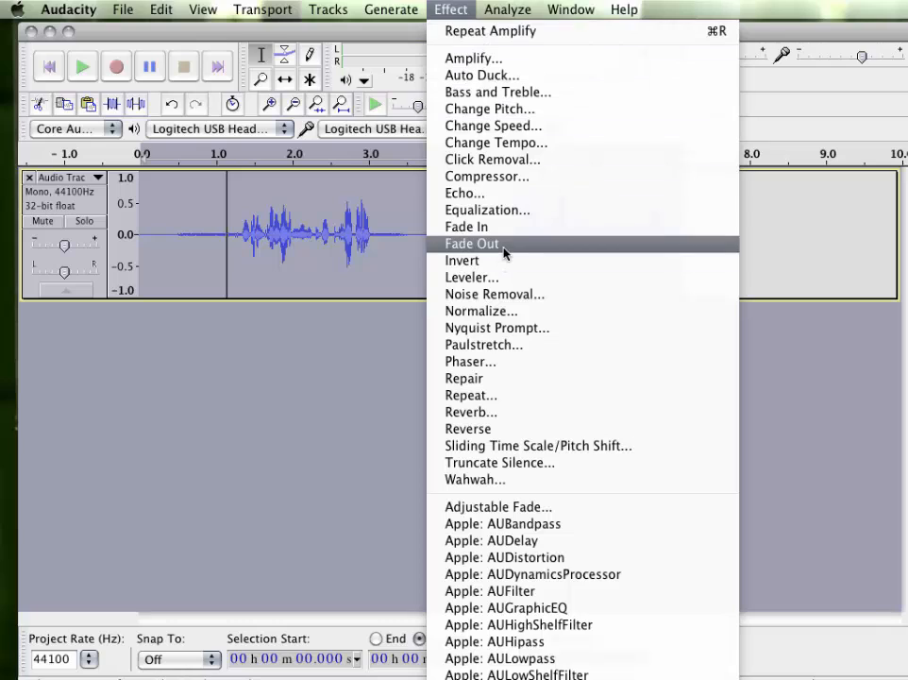
mouse_move(494, 294)
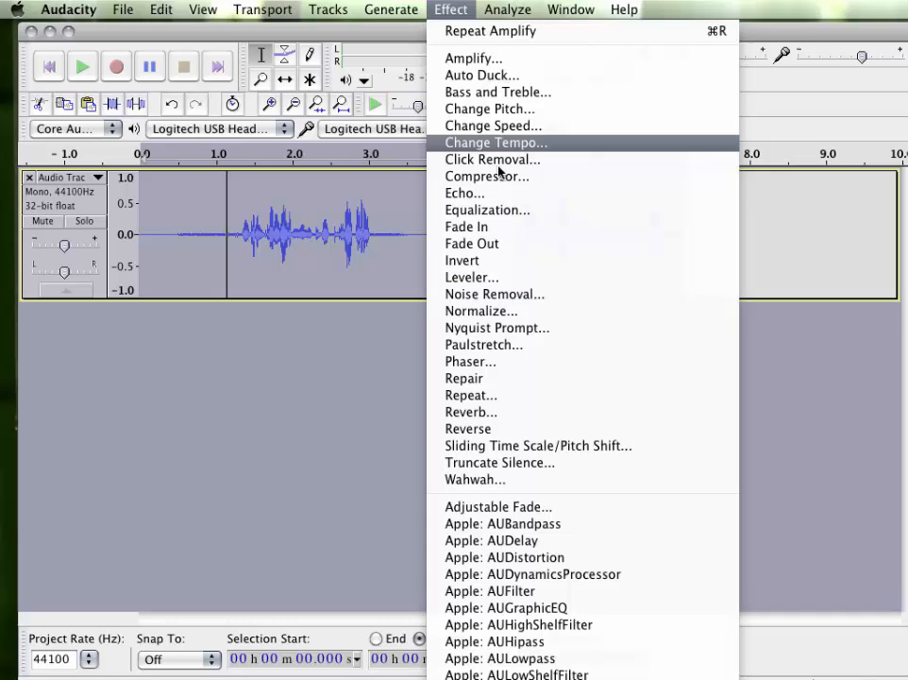
mouse_move(491, 366)
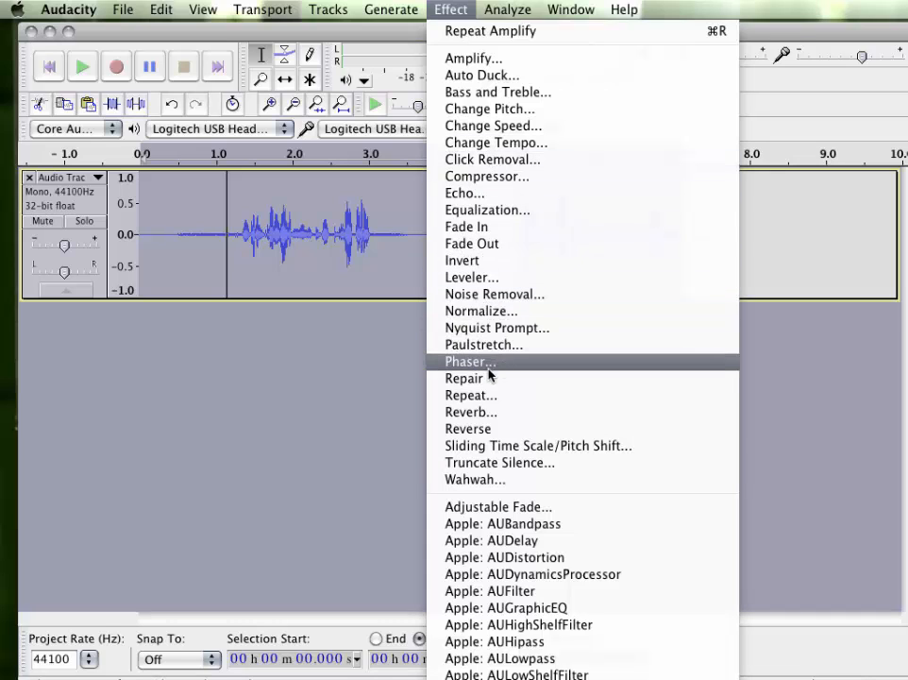
mouse_move(495, 429)
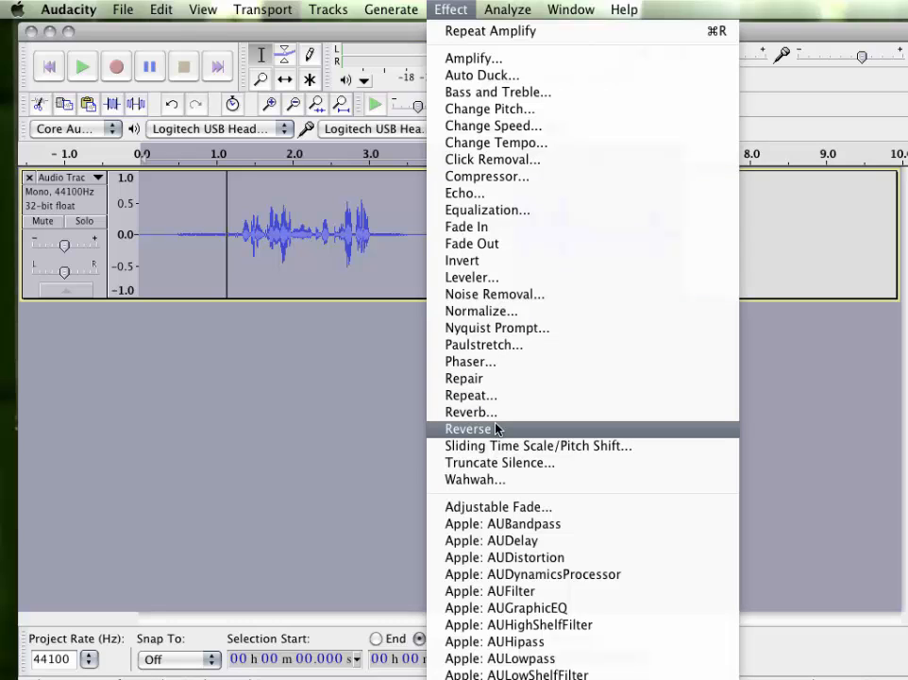
left_click(468, 428)
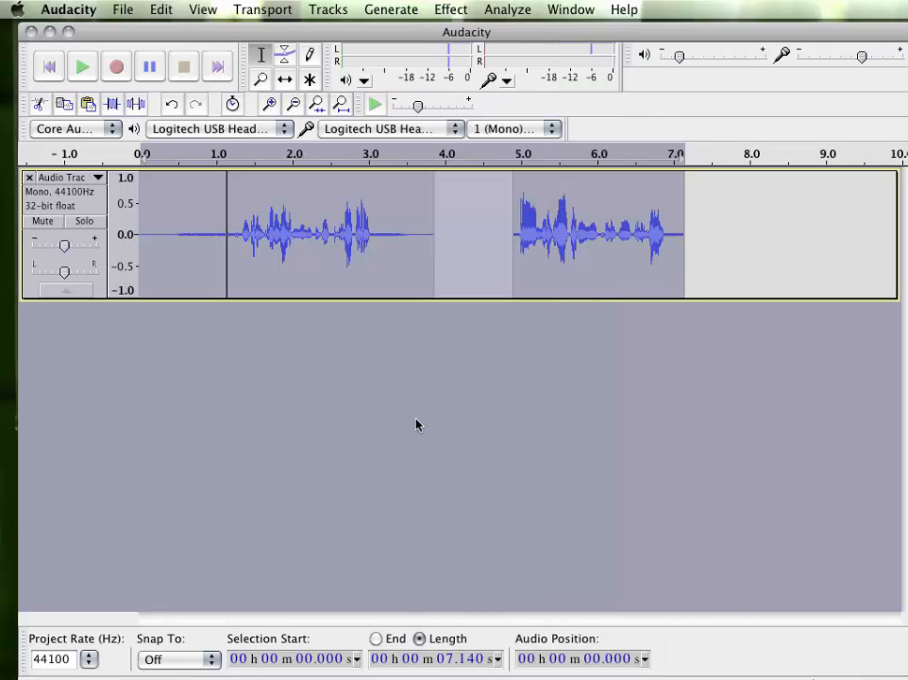
mouse_move(428, 403)
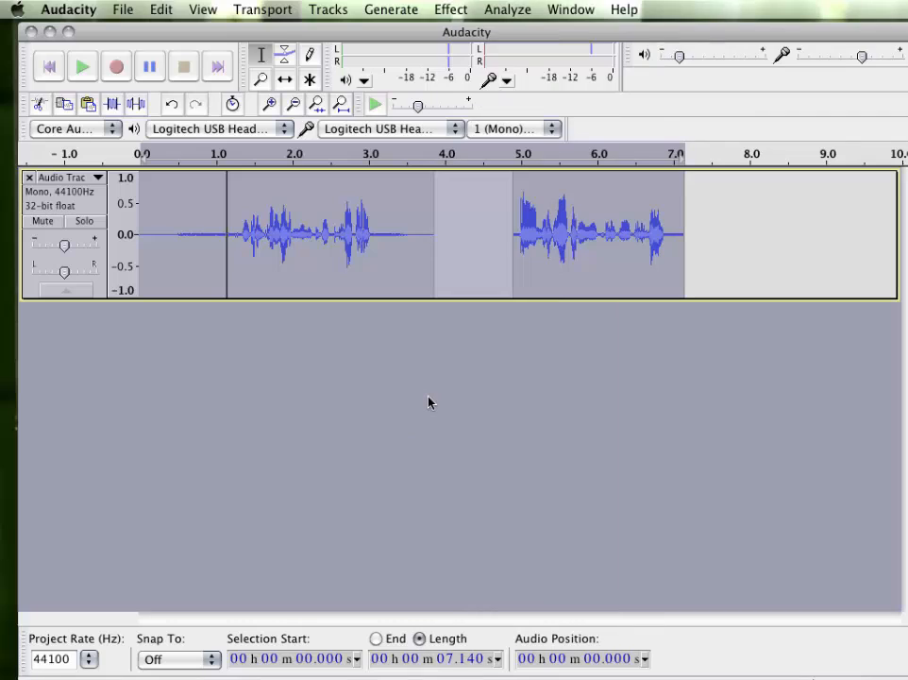
mouse_move(472, 389)
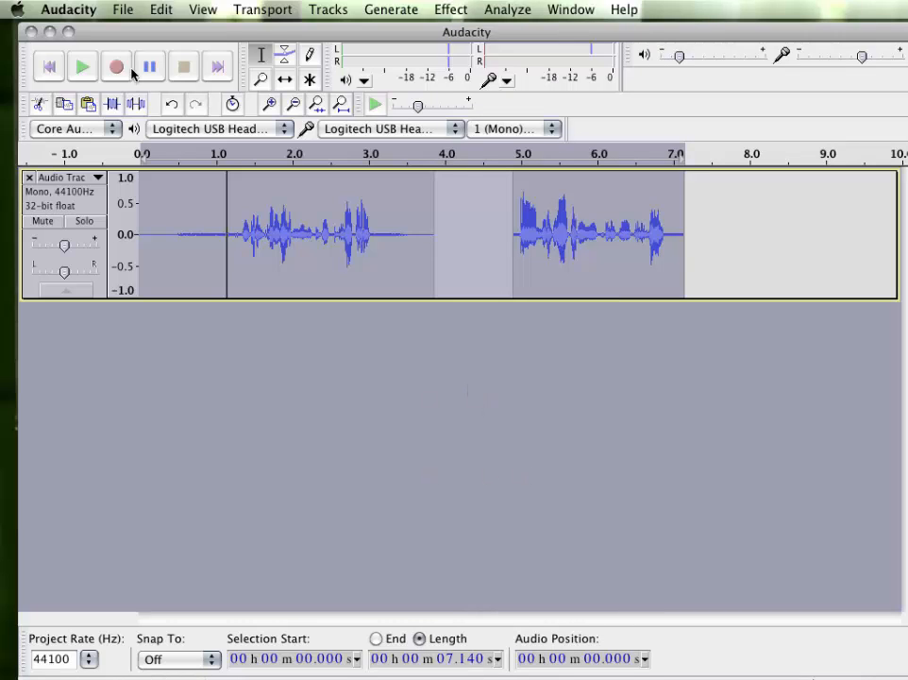
mouse_move(149, 66)
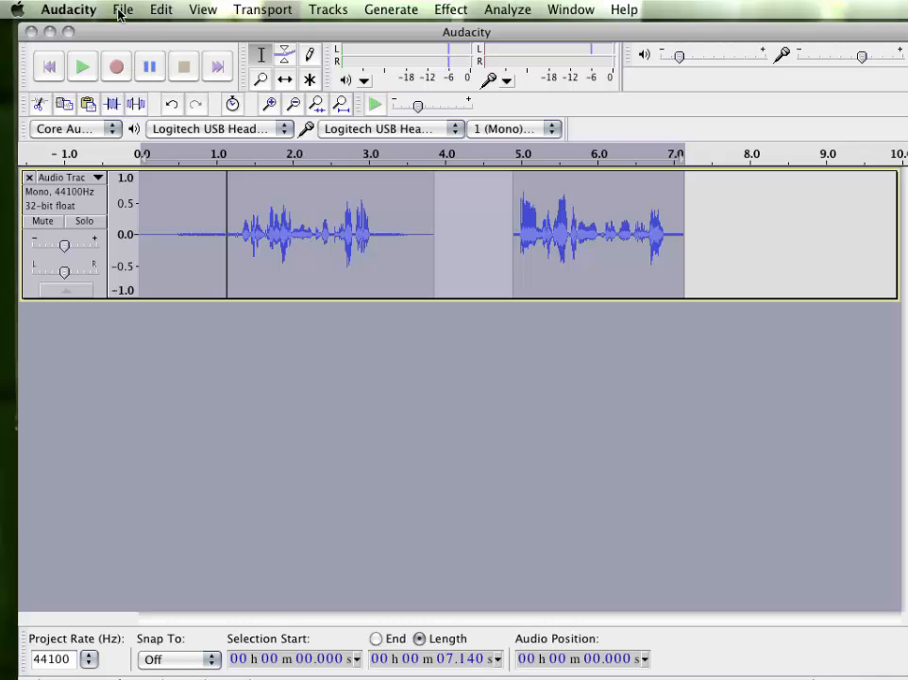
- Start File > Export and choose the Desktop as the save location
left_click(123, 9)
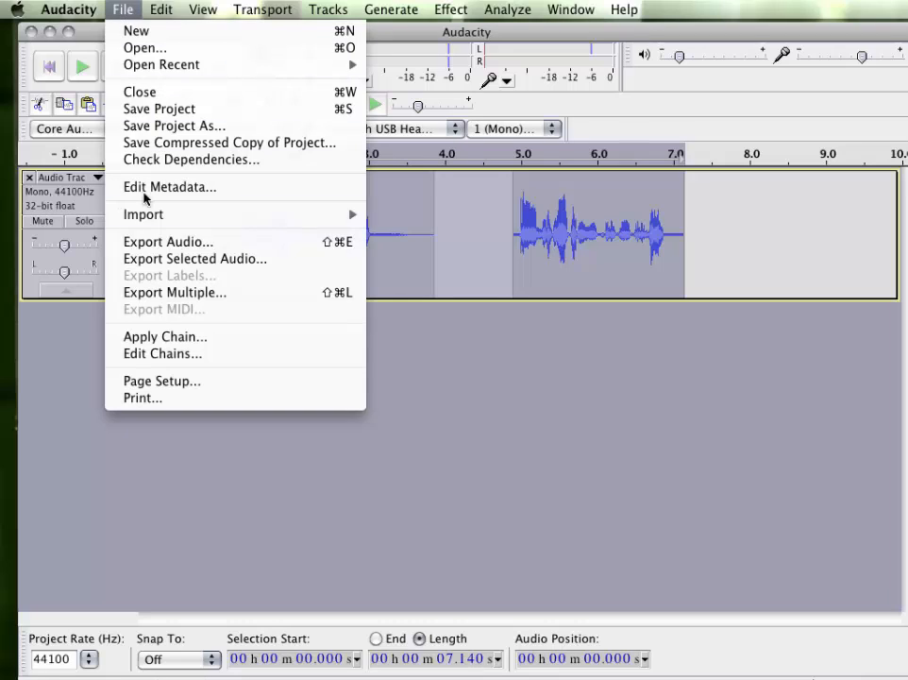
left_click(166, 242)
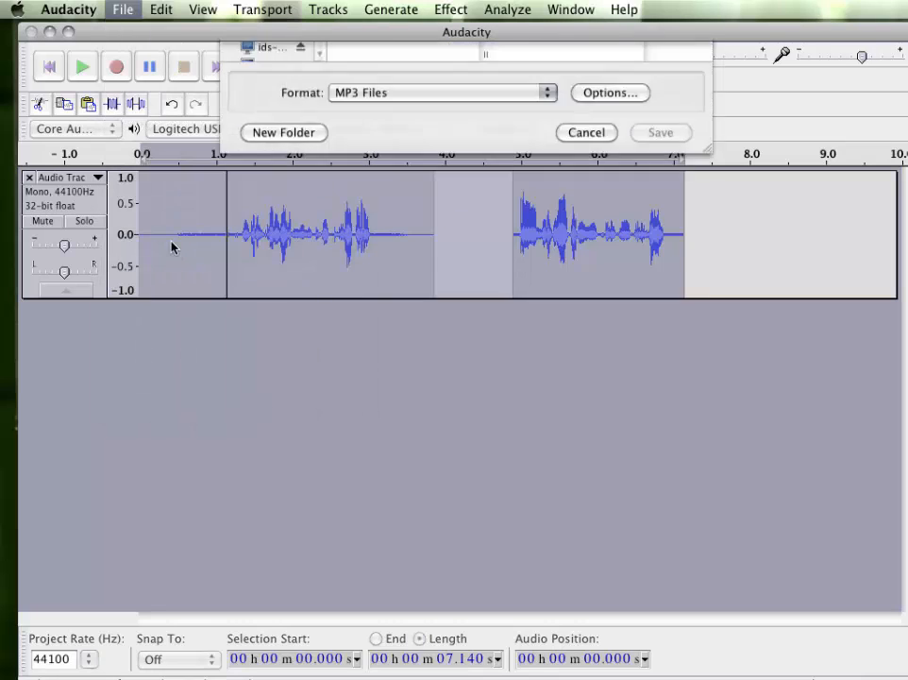
left_click(592, 71)
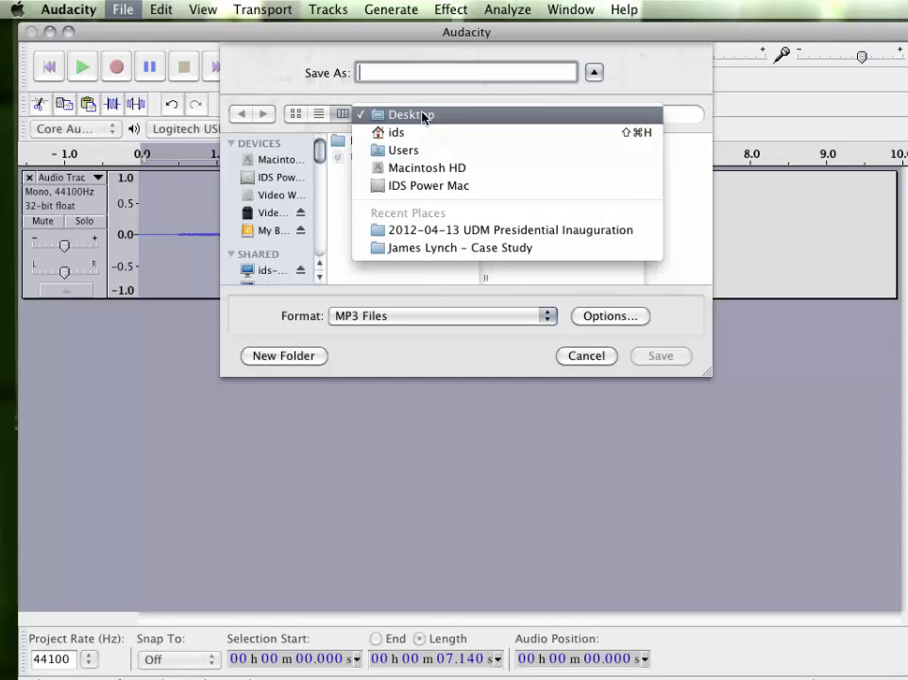
left_click(404, 115)
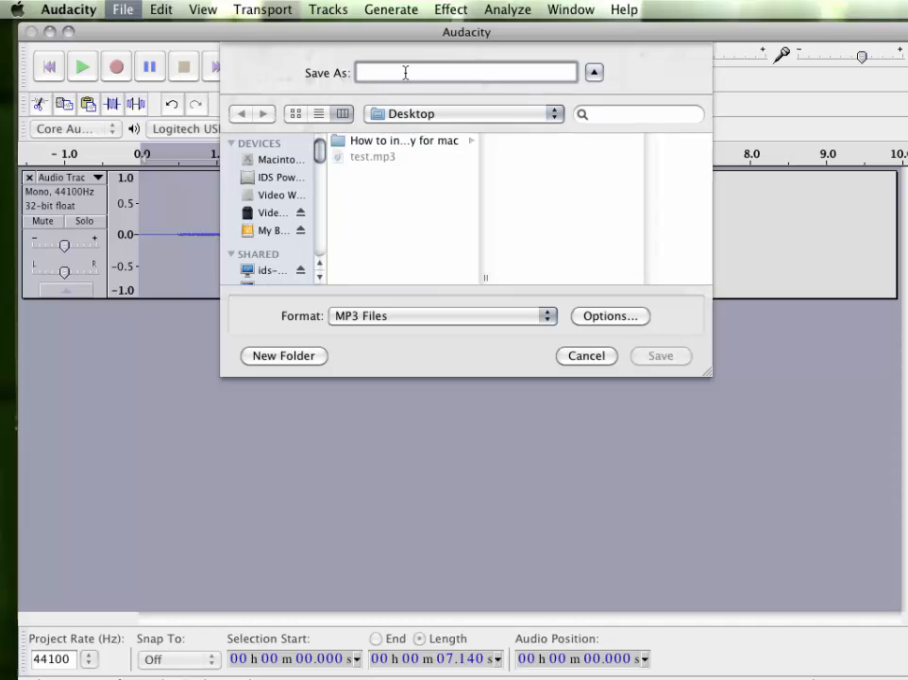
- Name the export test2, keep MP3 Files format, and save
type("test2")
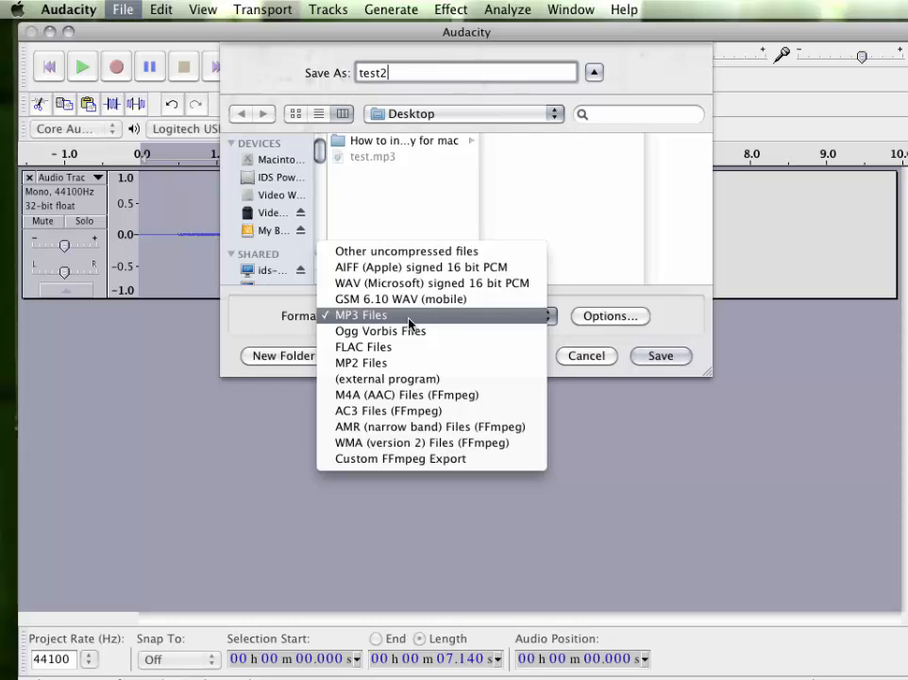
left_click(362, 314)
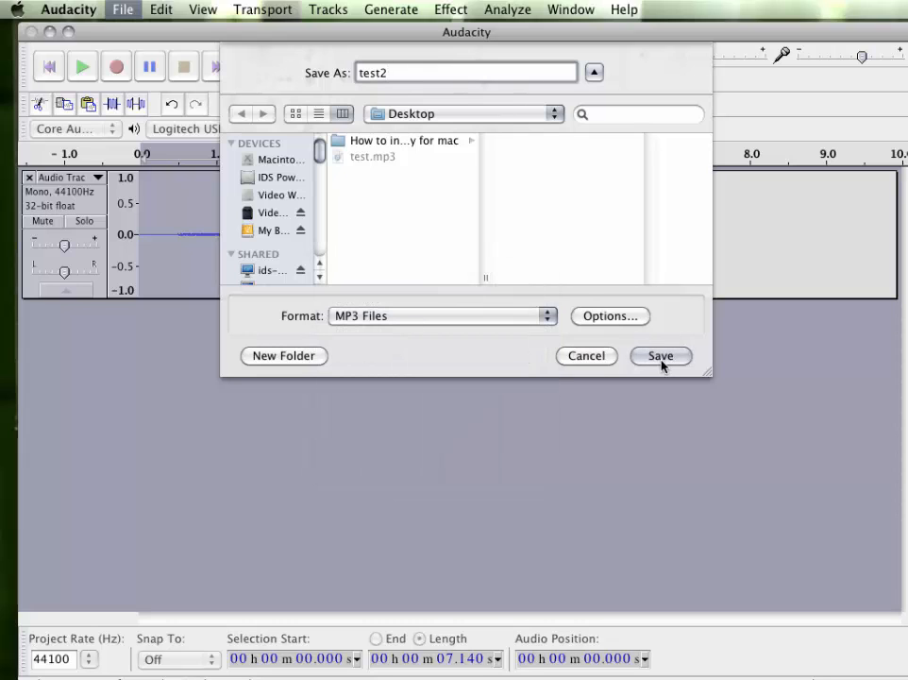
left_click(661, 355)
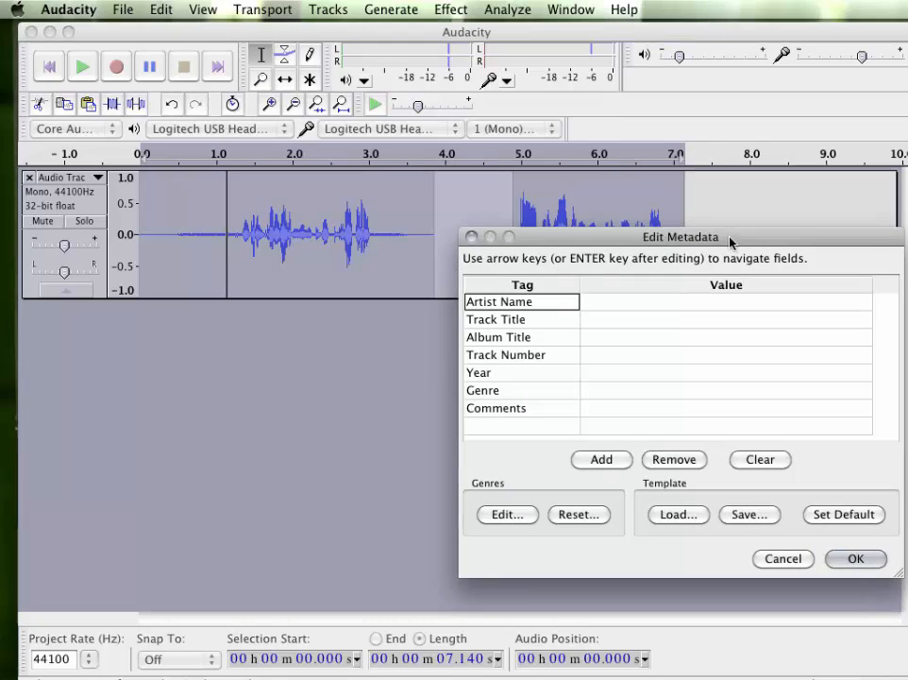
mouse_move(604, 309)
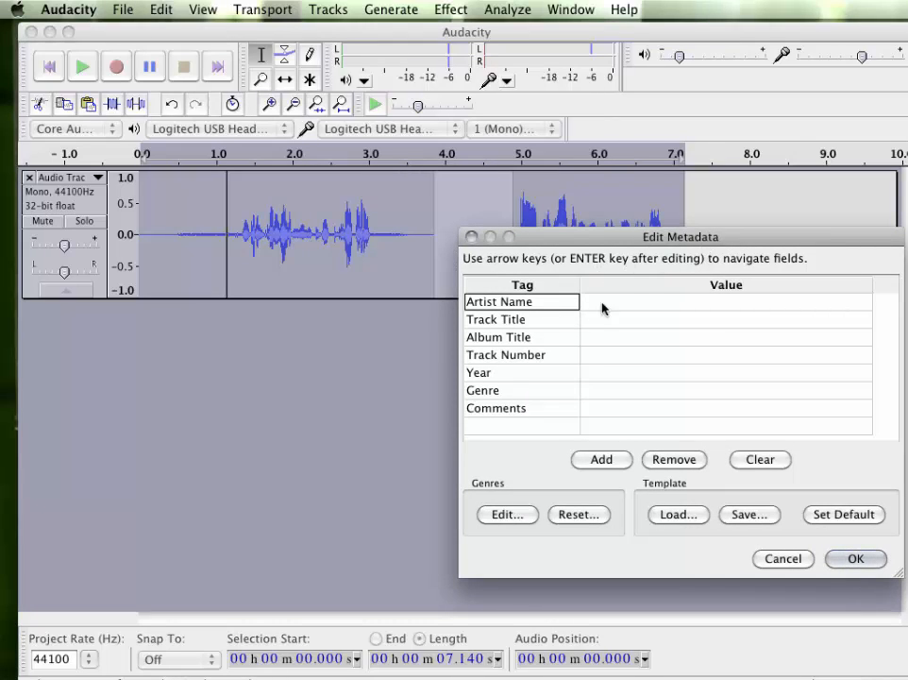
- Confirm the Edit Metadata dialog with all tags left blank to finish exporting
left_click(725, 302)
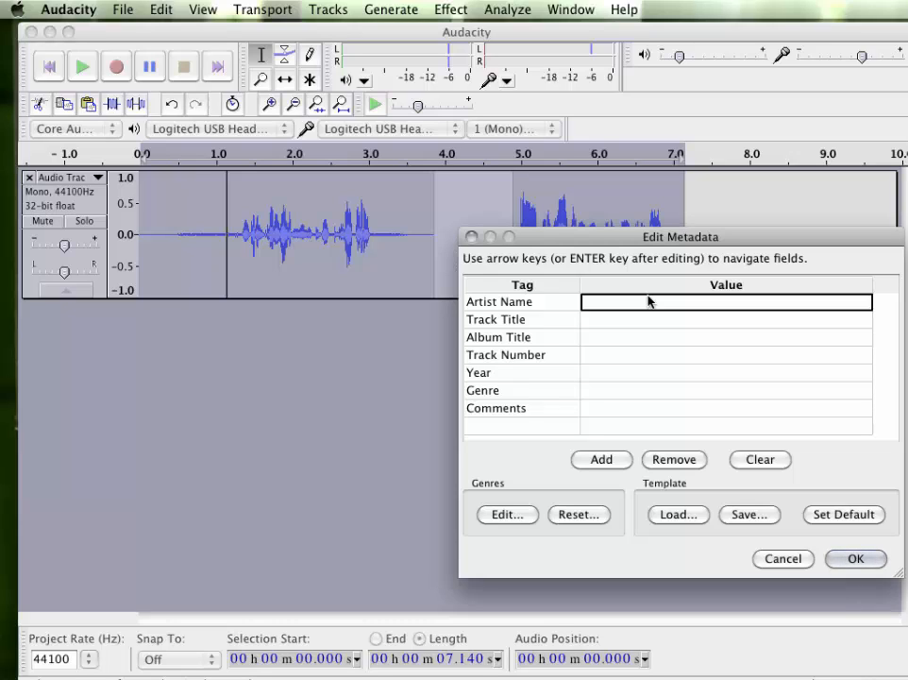
mouse_move(756, 539)
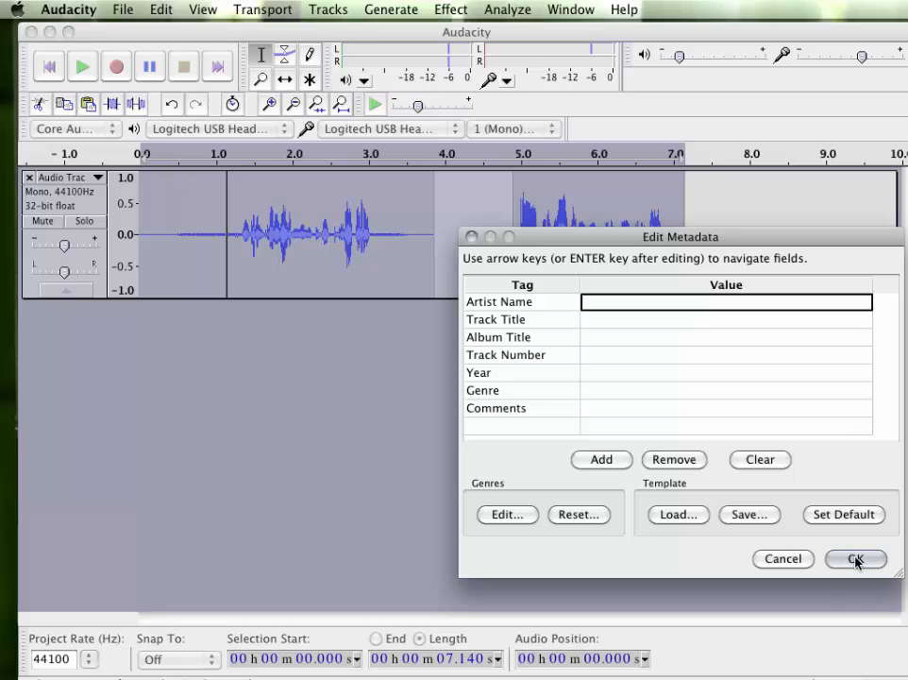
left_click(855, 559)
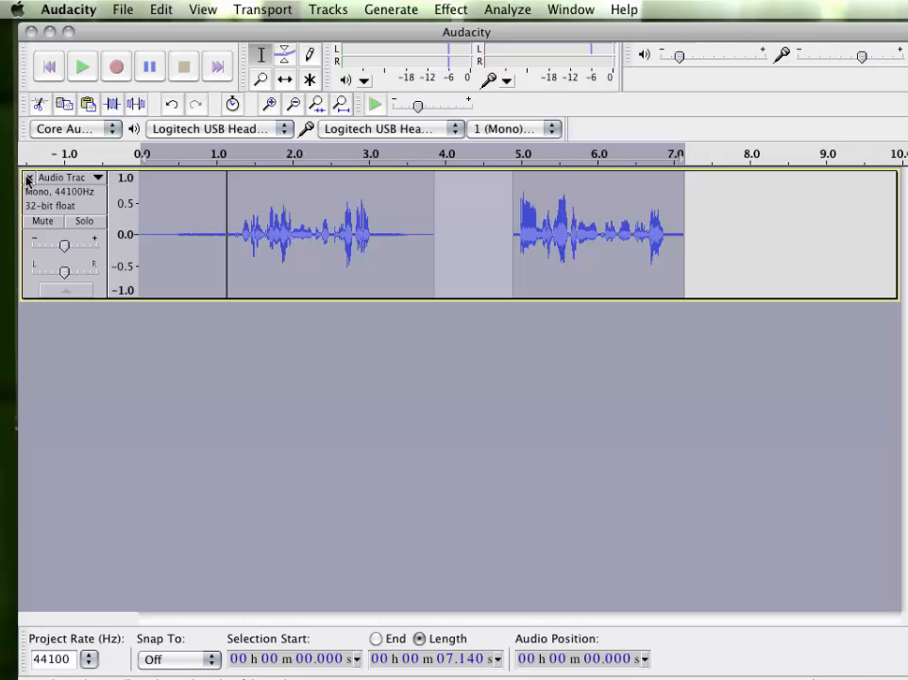
- Close the original voice track and start File > Open
left_click(27, 177)
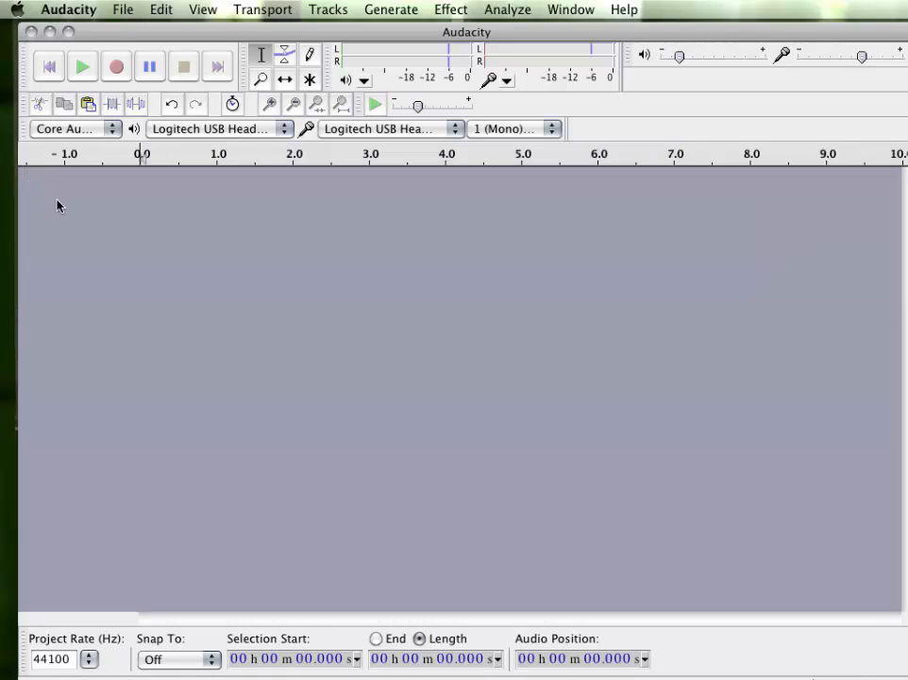
mouse_move(121, 37)
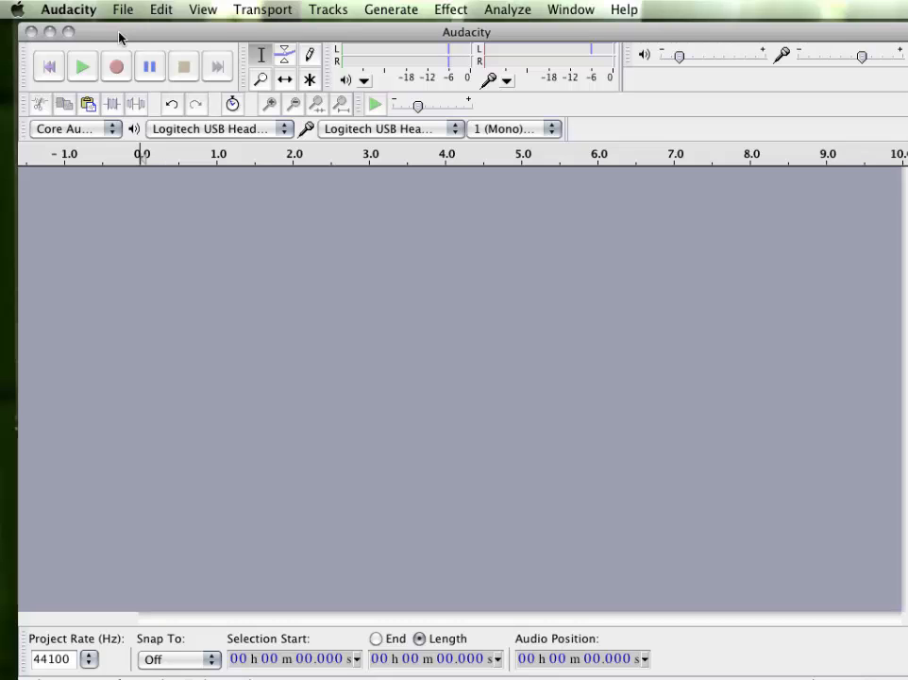
left_click(123, 9)
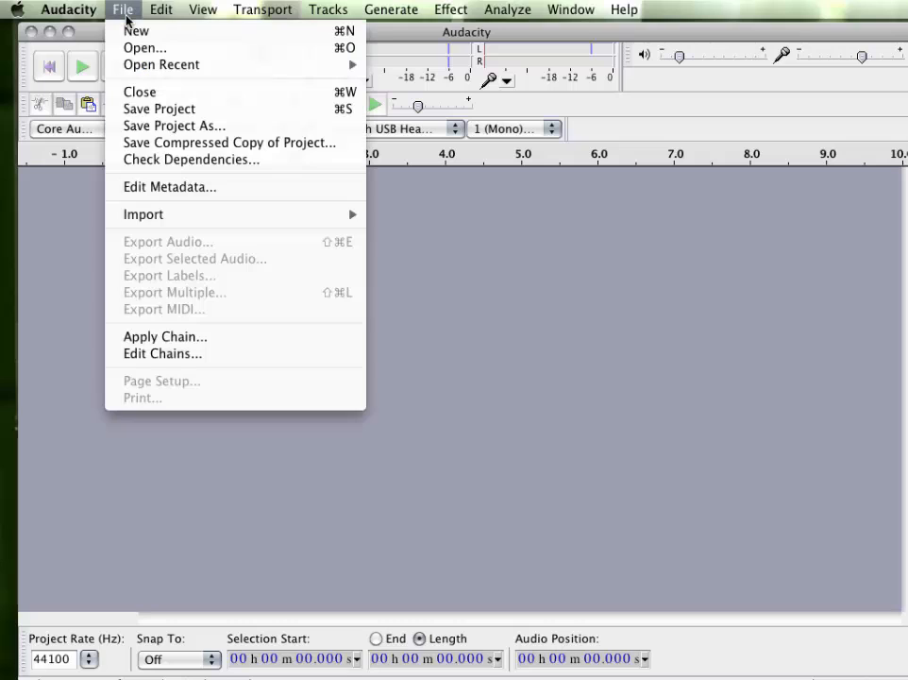
mouse_move(144, 215)
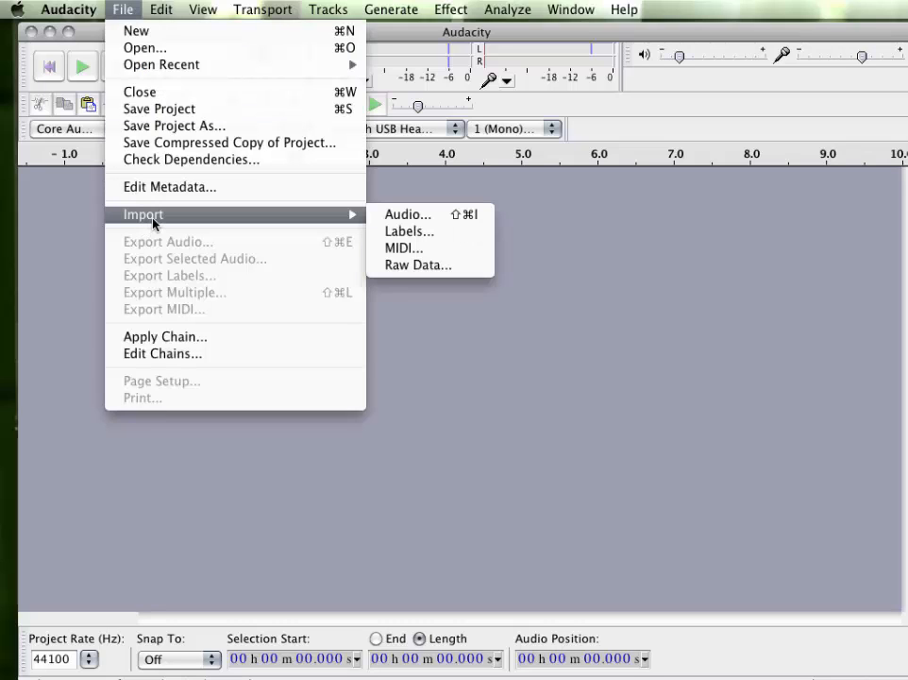
mouse_move(141, 49)
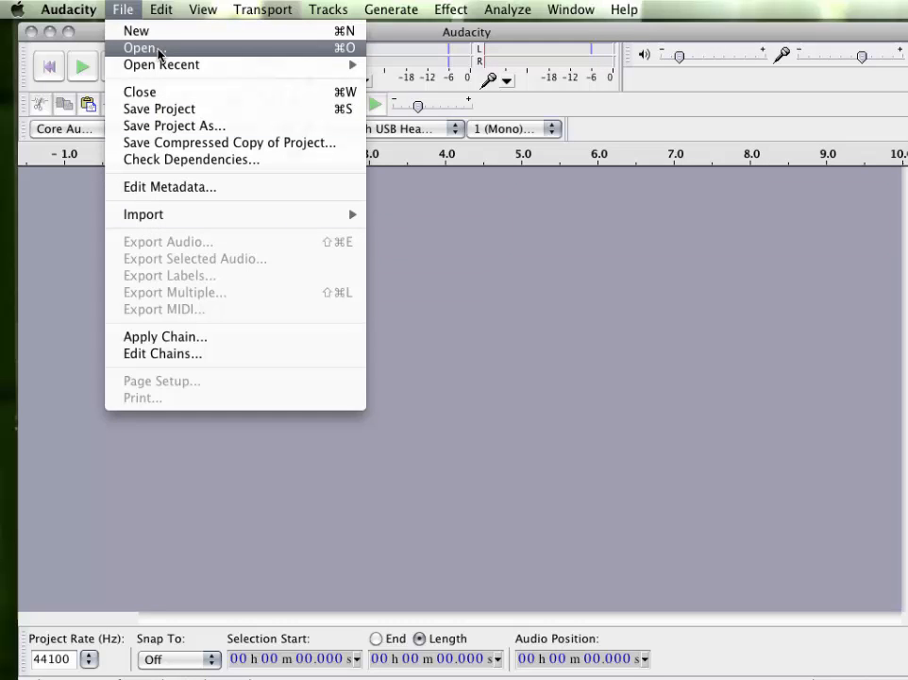
left_click(142, 49)
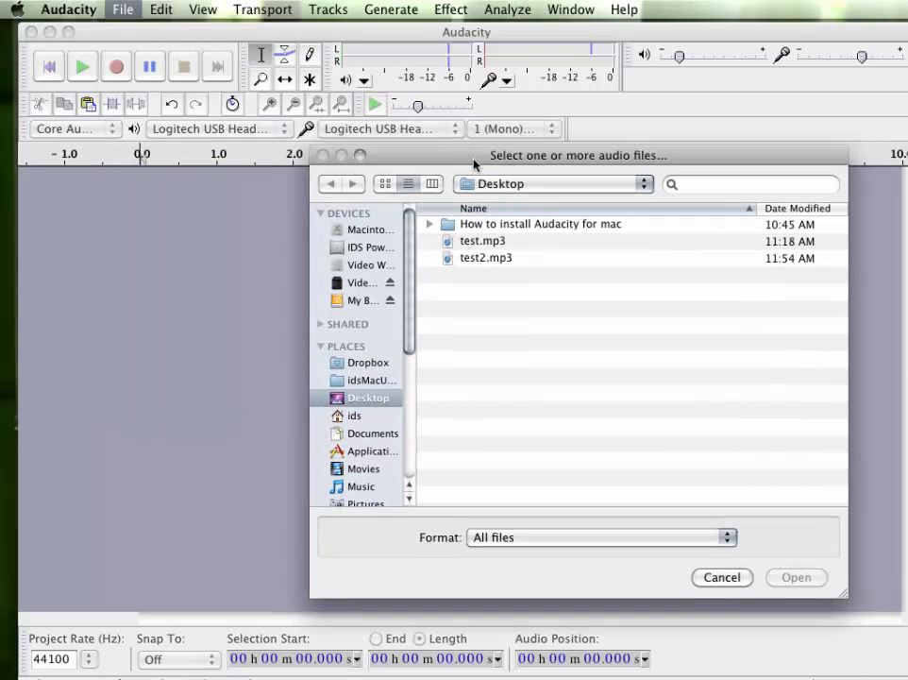
mouse_move(491, 191)
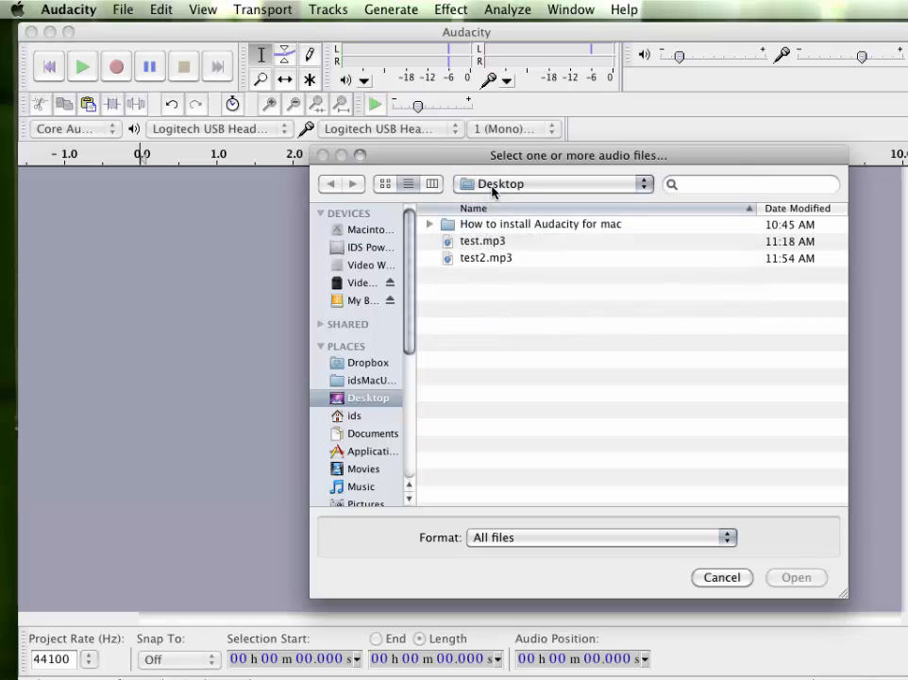
mouse_move(476, 269)
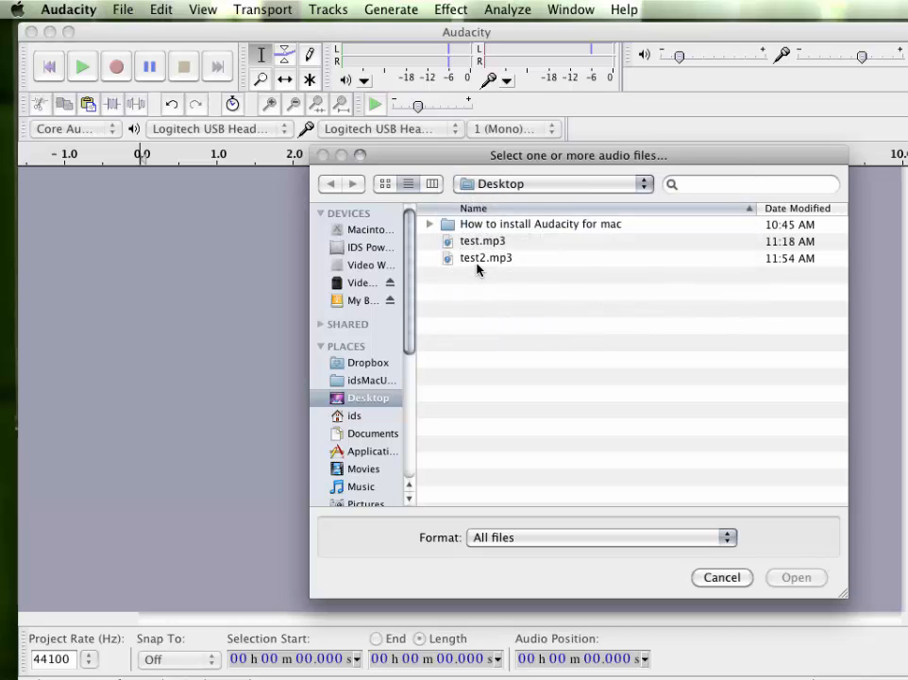
mouse_move(417, 340)
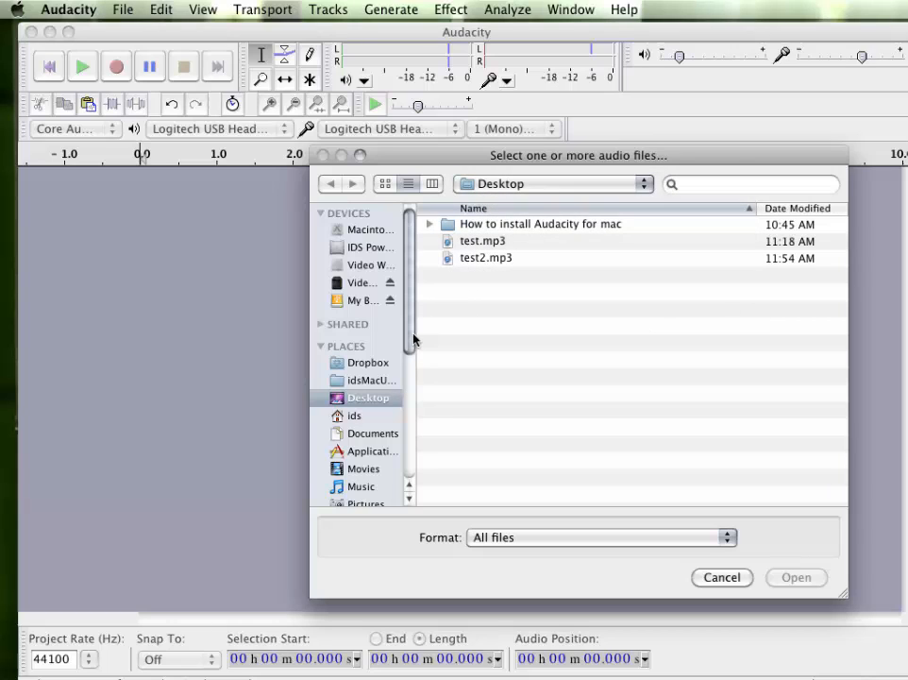
- Open test2.mp3 from the Desktop as a fresh track
left_click(487, 257)
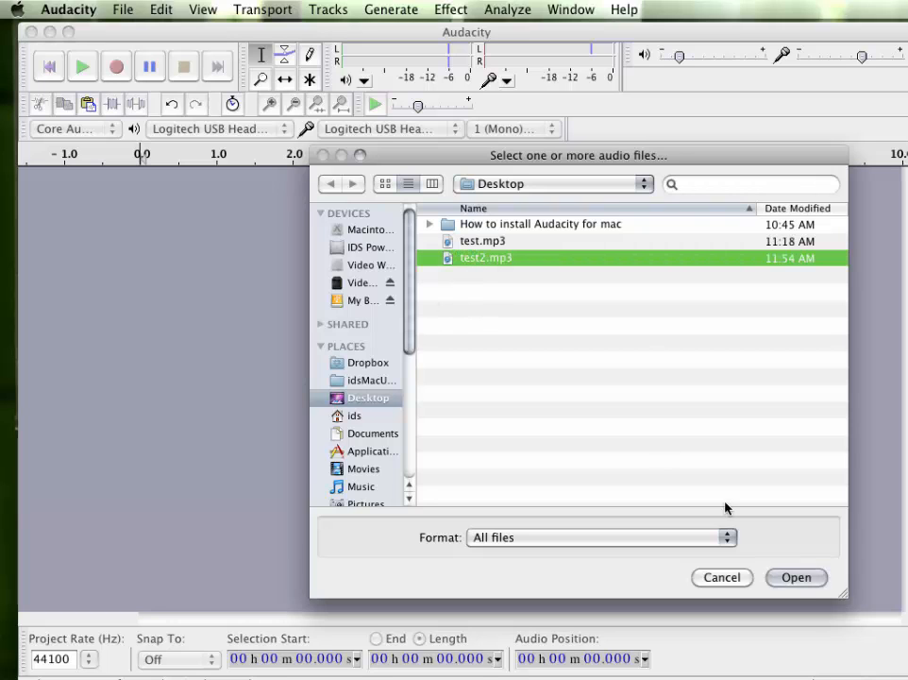
left_click(797, 578)
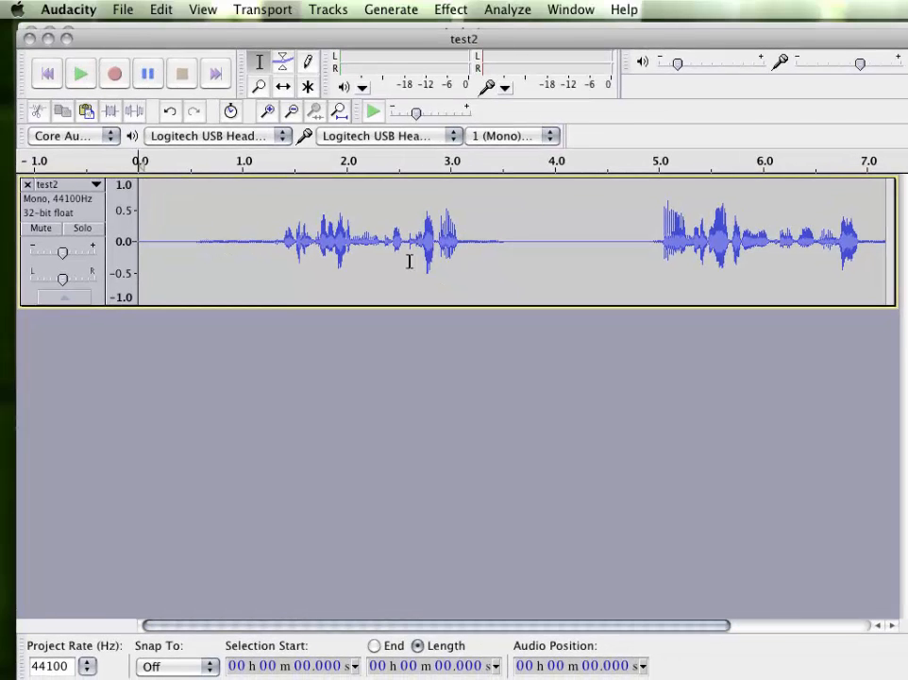
mouse_move(457, 11)
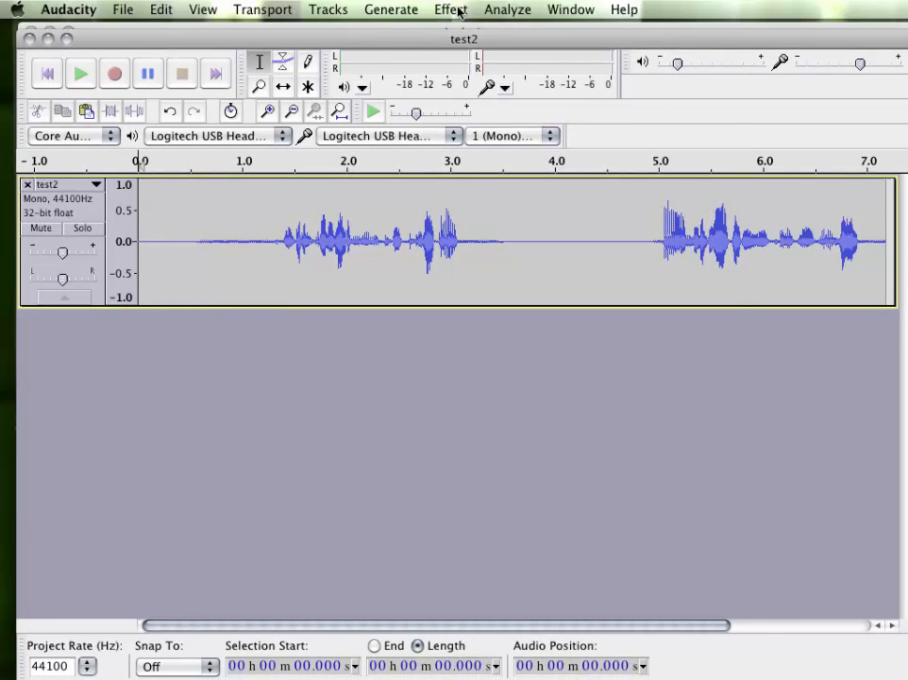
left_click(450, 9)
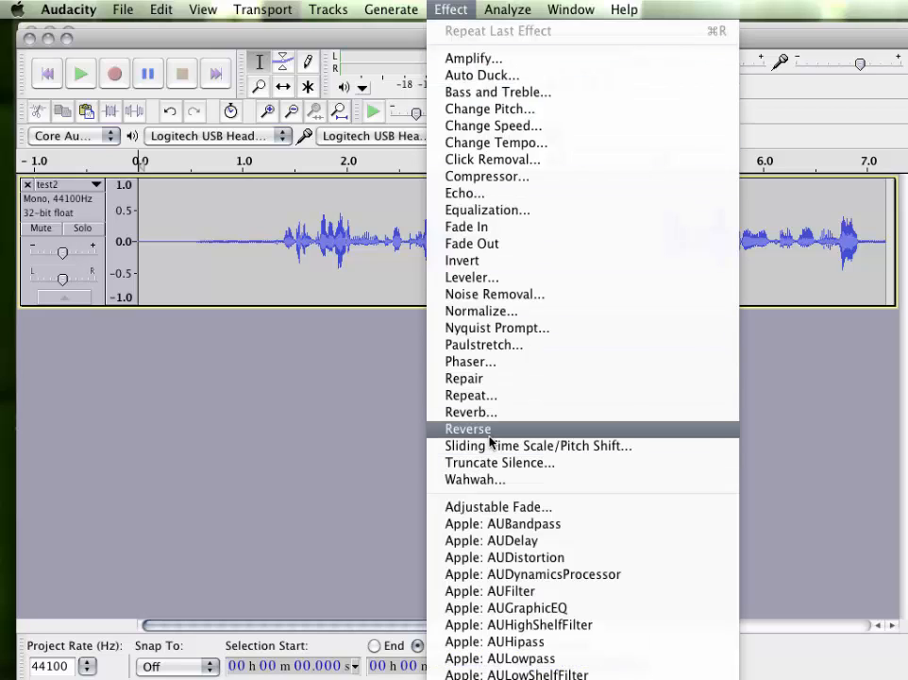
left_click(391, 9)
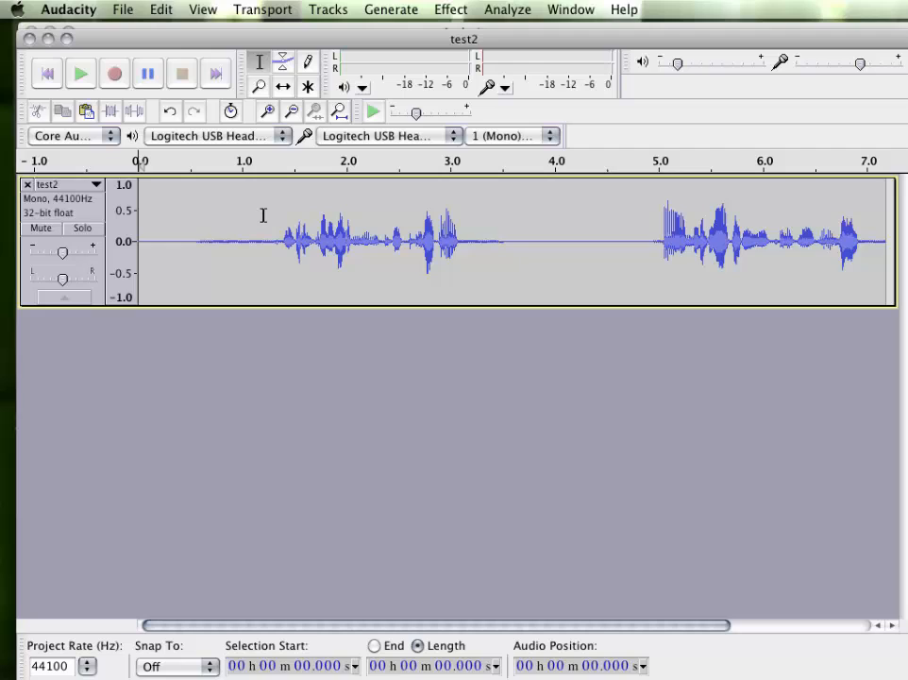
mouse_move(226, 264)
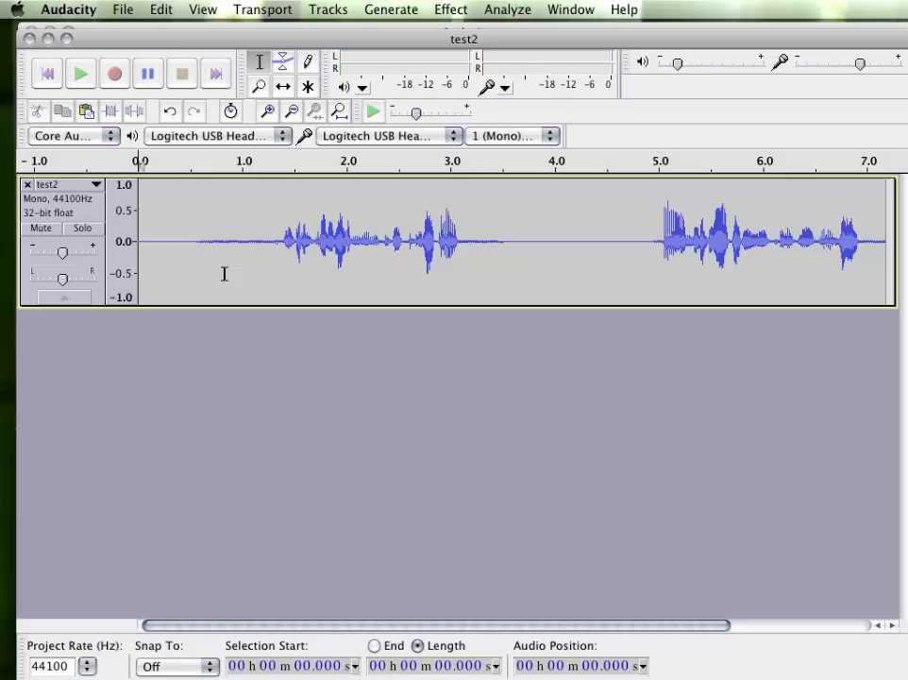
mouse_move(196, 287)
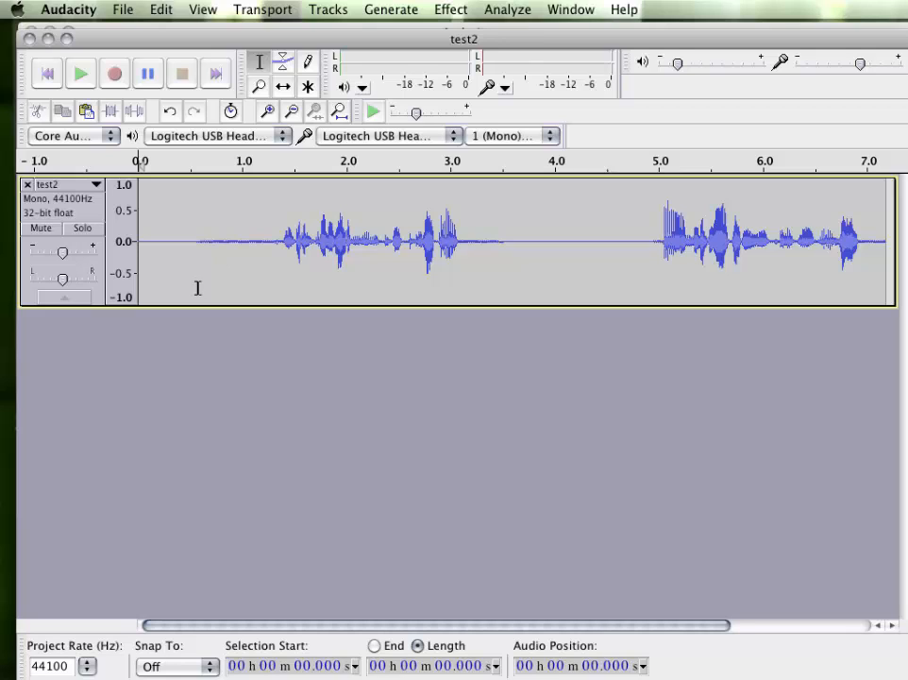